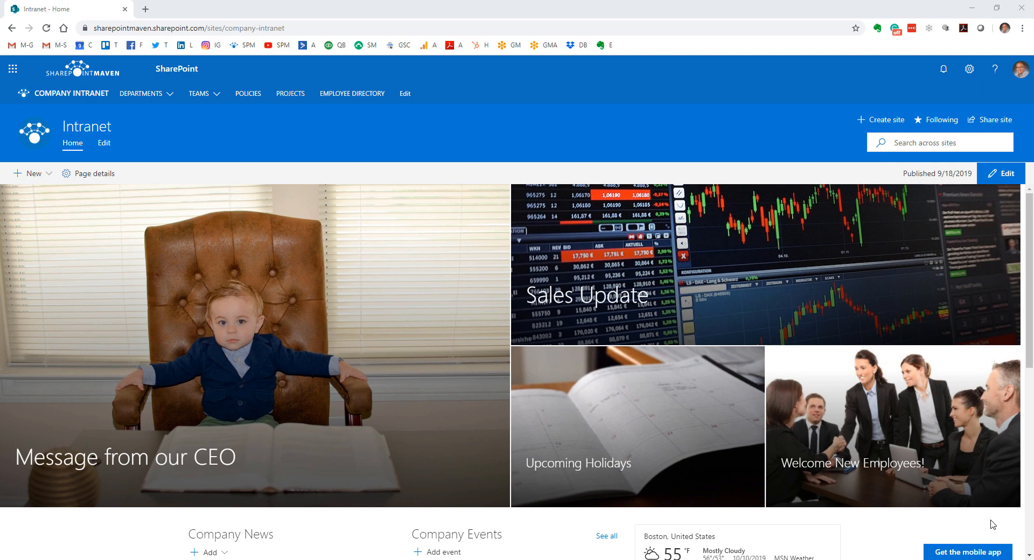
pyautogui.moveTo(949, 484)
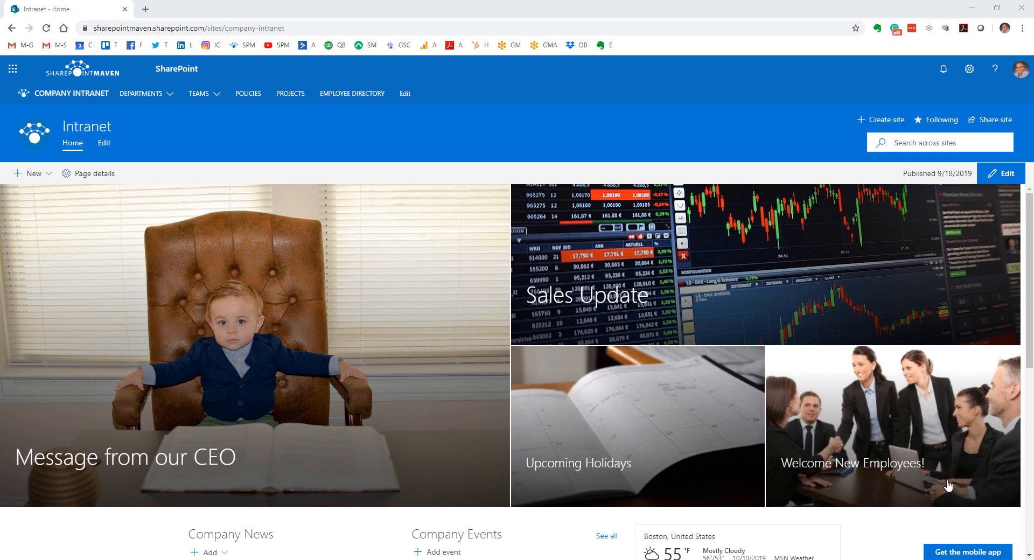
pyautogui.moveTo(932, 460)
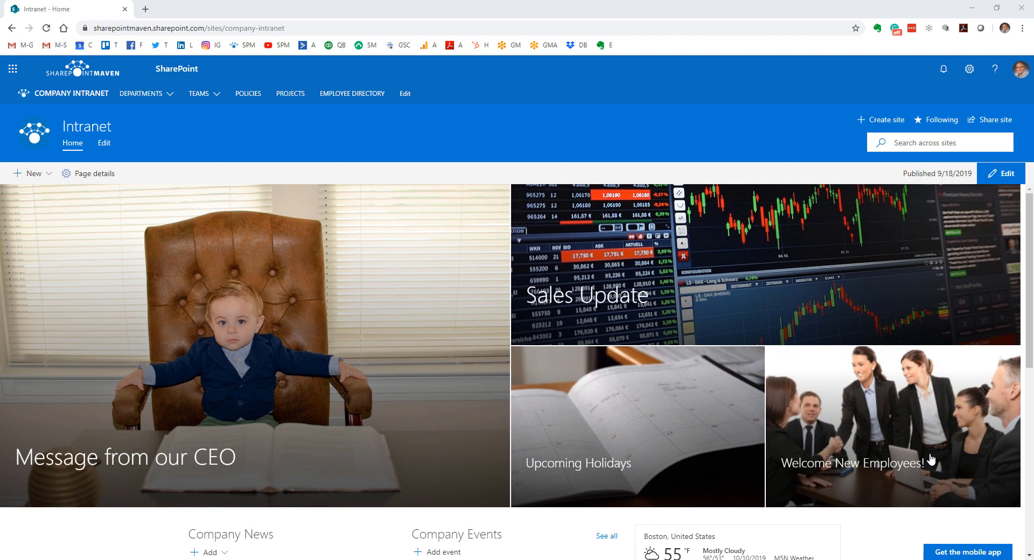
pyautogui.moveTo(812, 441)
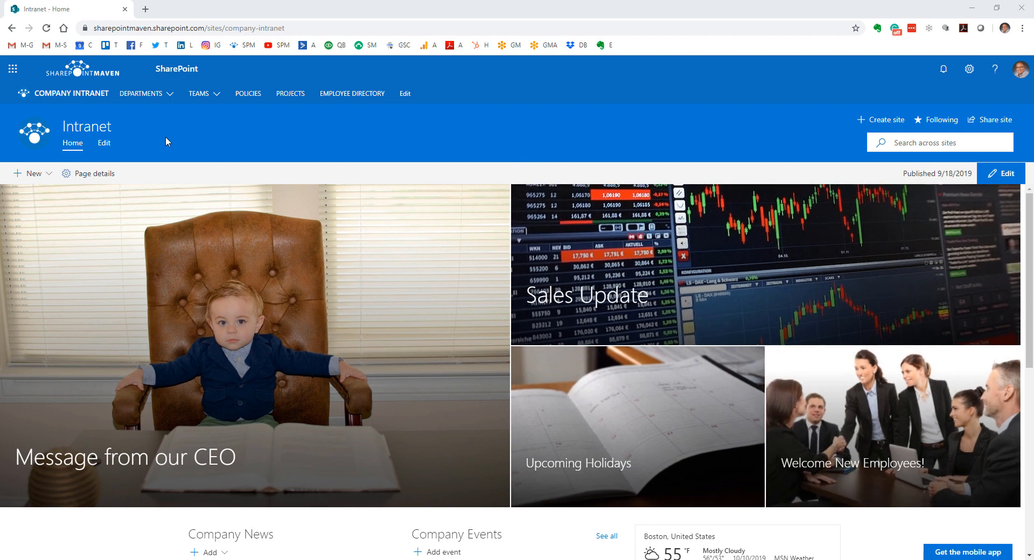
# Browse the hub navigation's Departments and Teams menus from the intranet home.
pyautogui.click(140, 92)
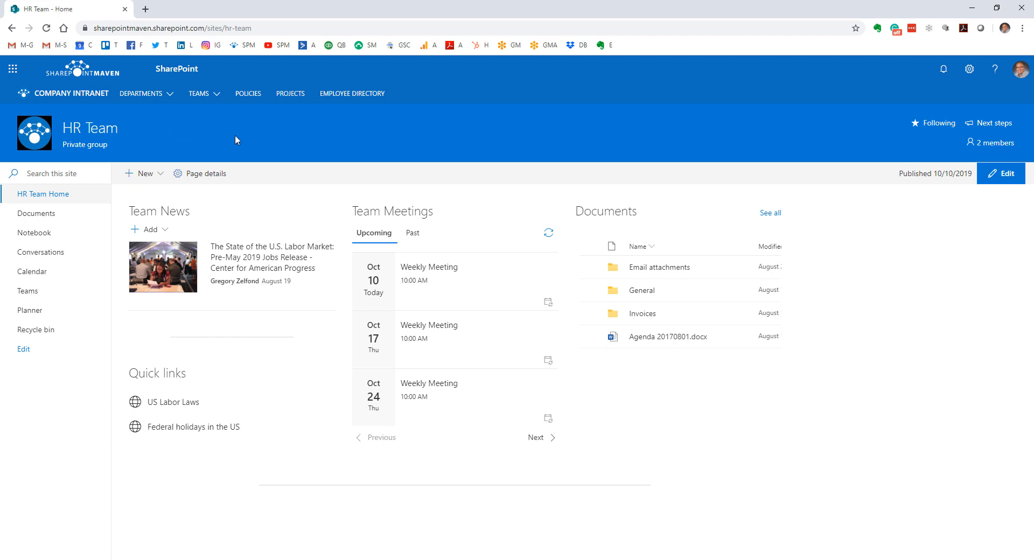
pyautogui.moveTo(300, 139)
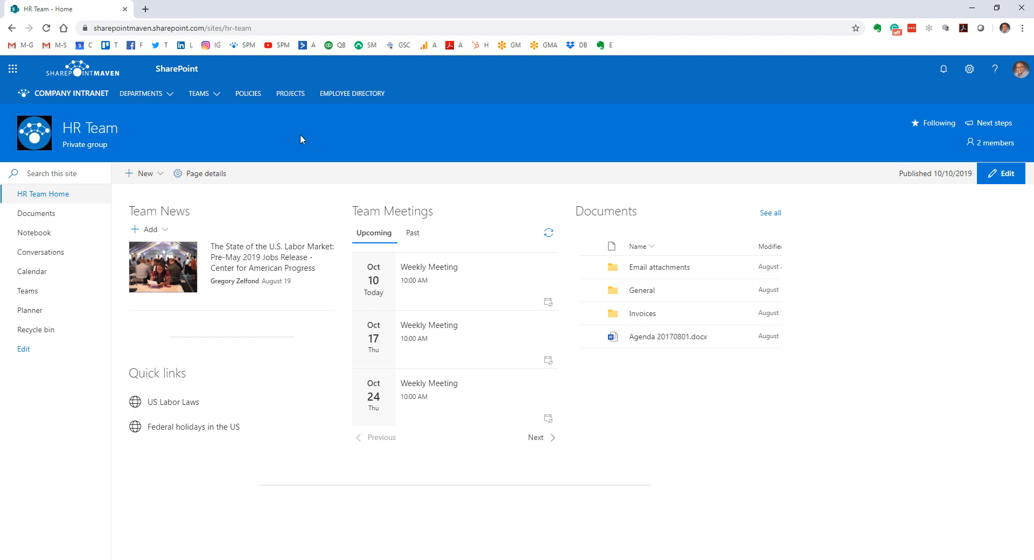
pyautogui.click(141, 93)
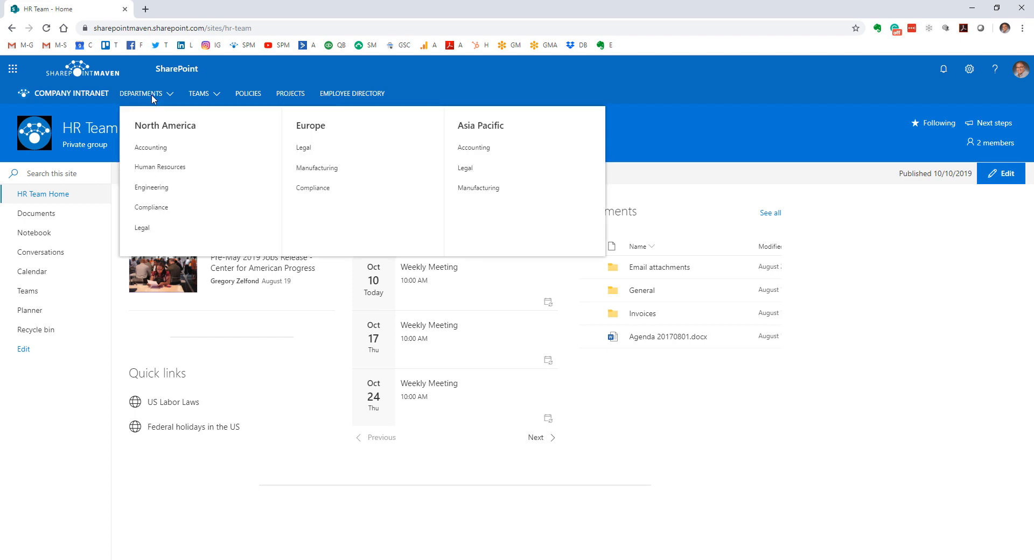
pyautogui.moveTo(199, 92)
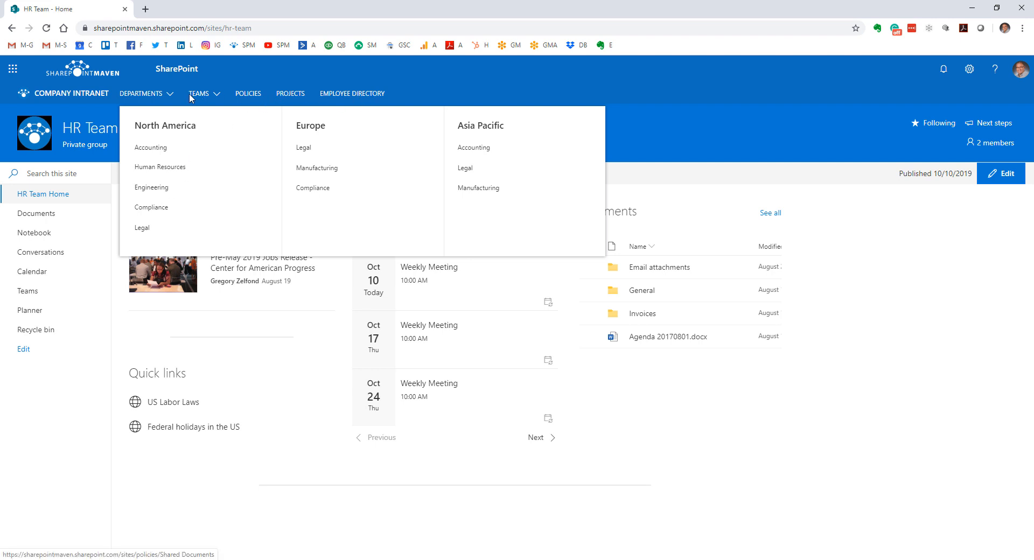
pyautogui.click(336, 77)
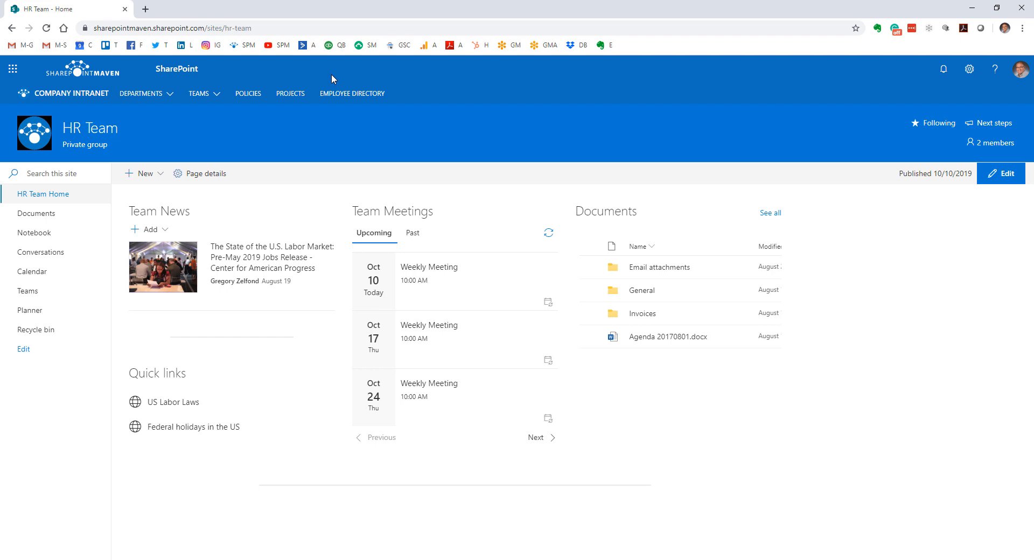
pyautogui.click(140, 92)
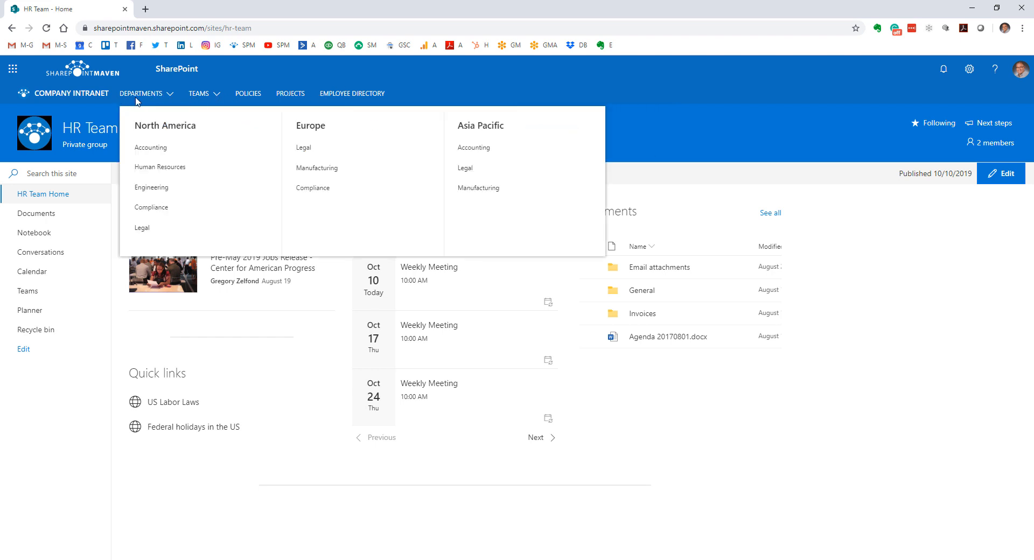
pyautogui.moveTo(295, 82)
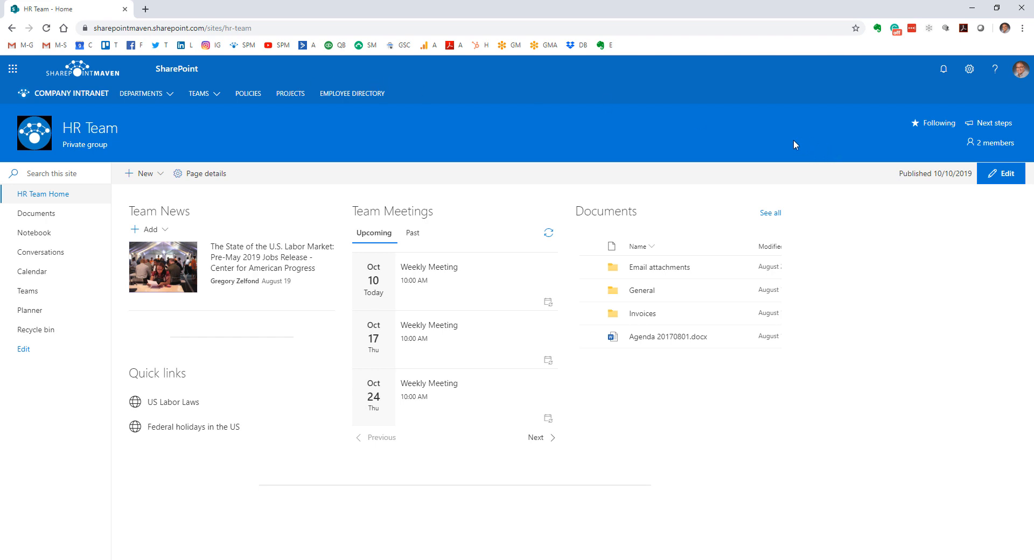
pyautogui.moveTo(764, 146)
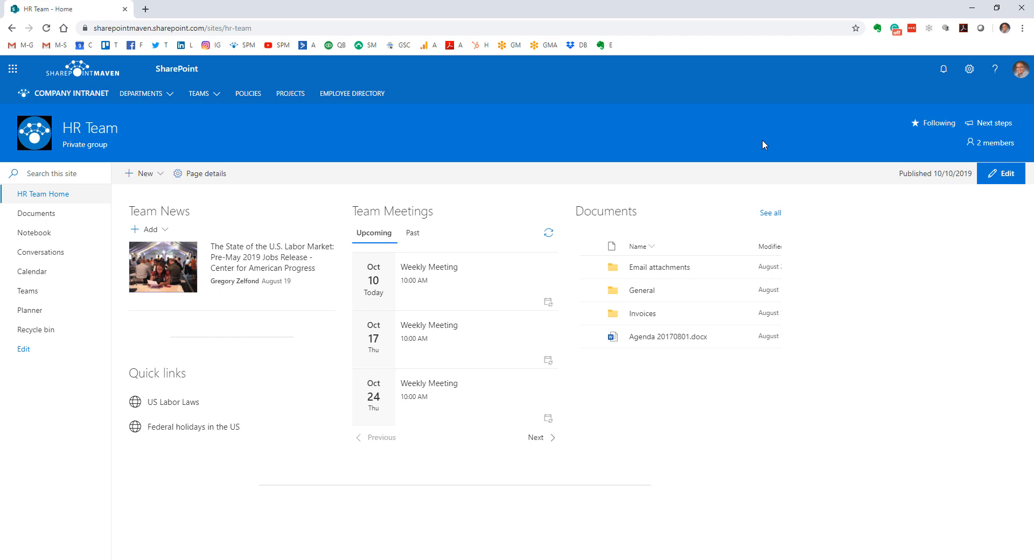
pyautogui.moveTo(797, 142)
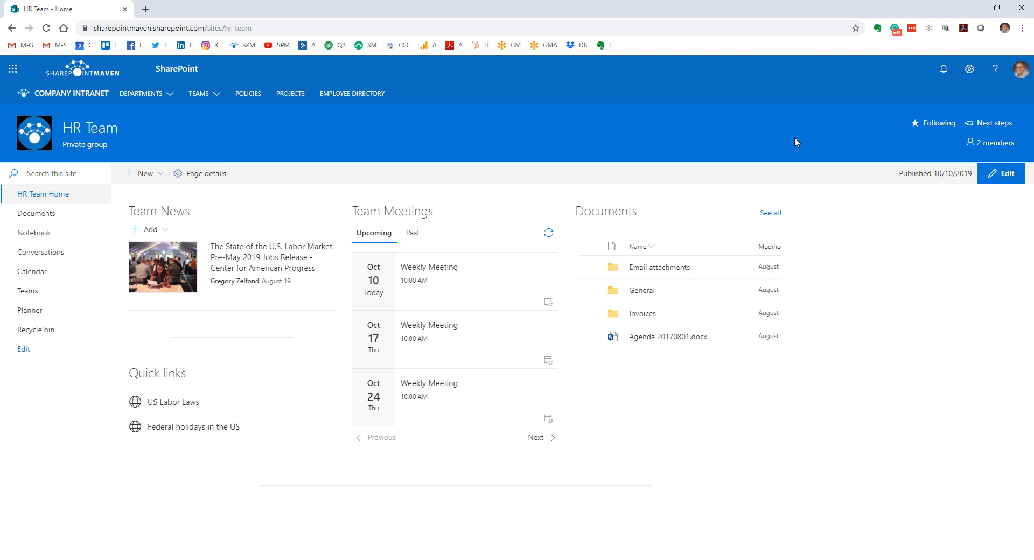
pyautogui.moveTo(82, 120)
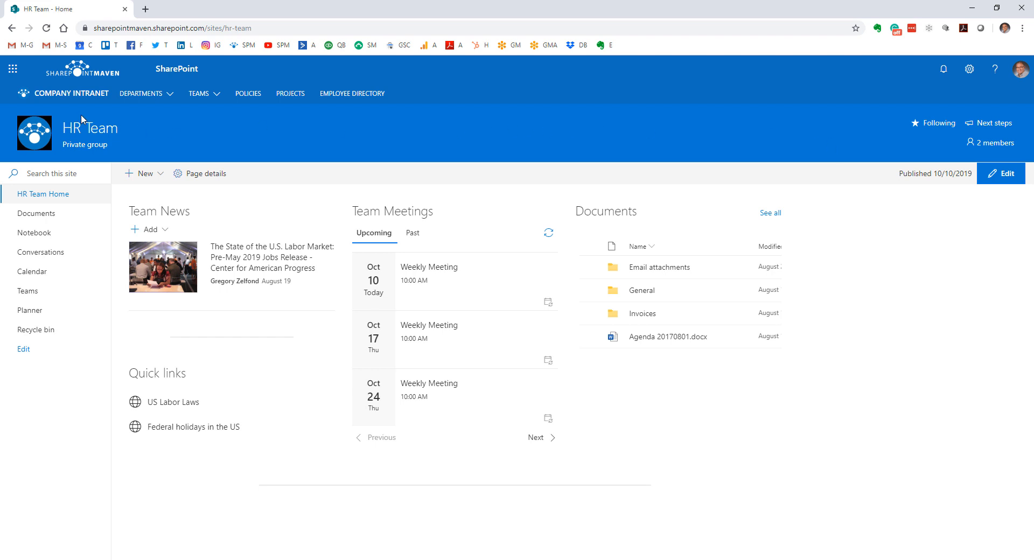
# Return to the Company Intranet home and go to the HR team site via Teams > HR.
pyautogui.click(72, 93)
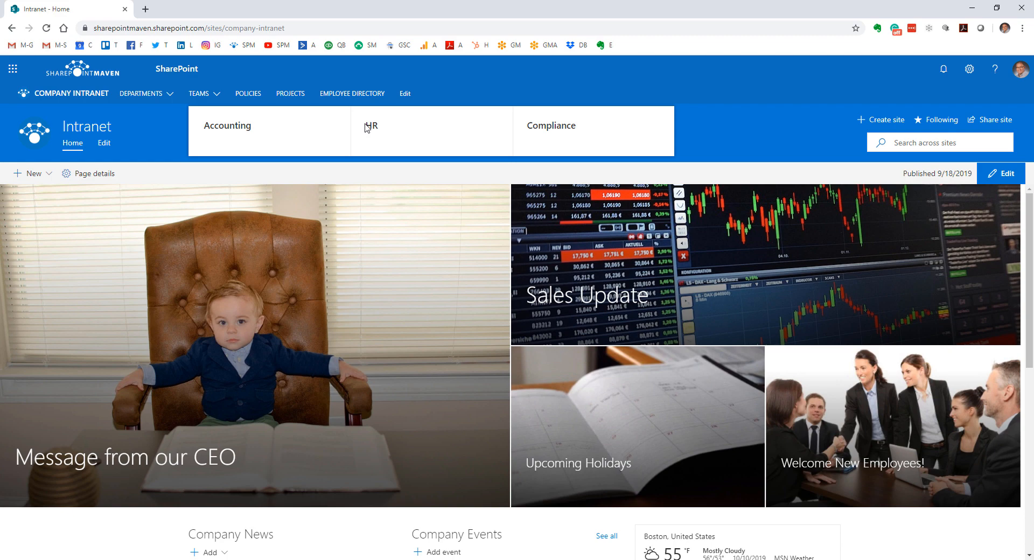
pyautogui.click(371, 125)
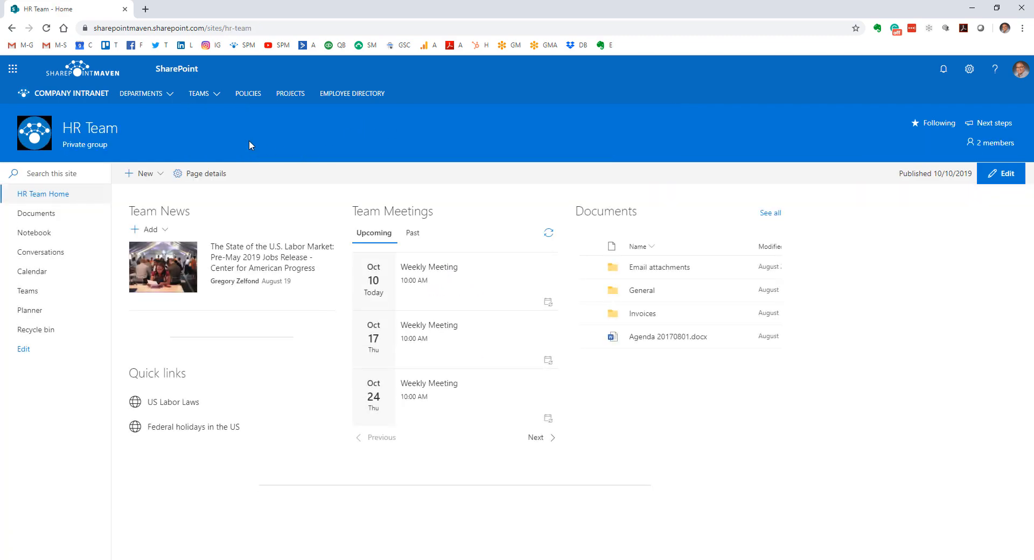
pyautogui.moveTo(301, 153)
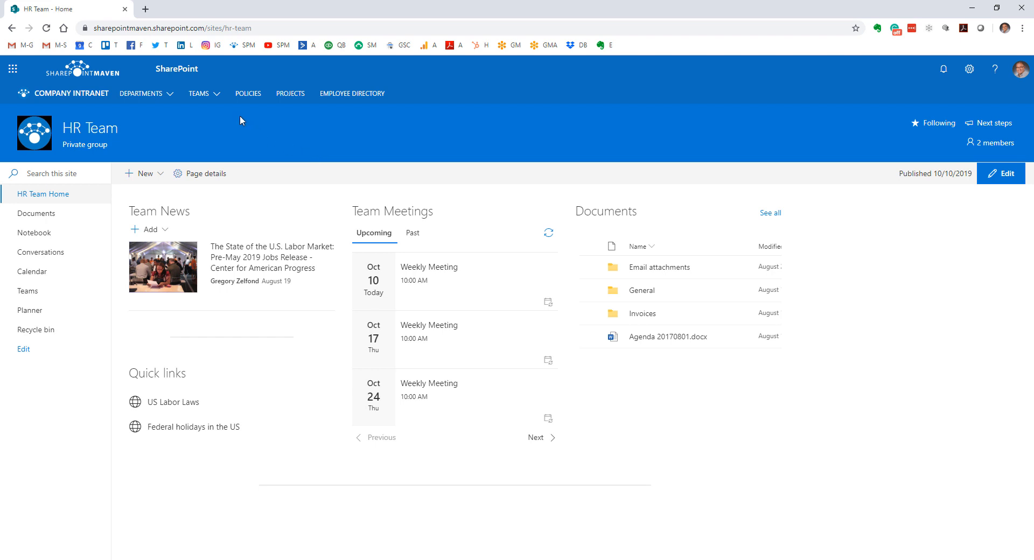
pyautogui.moveTo(84, 104)
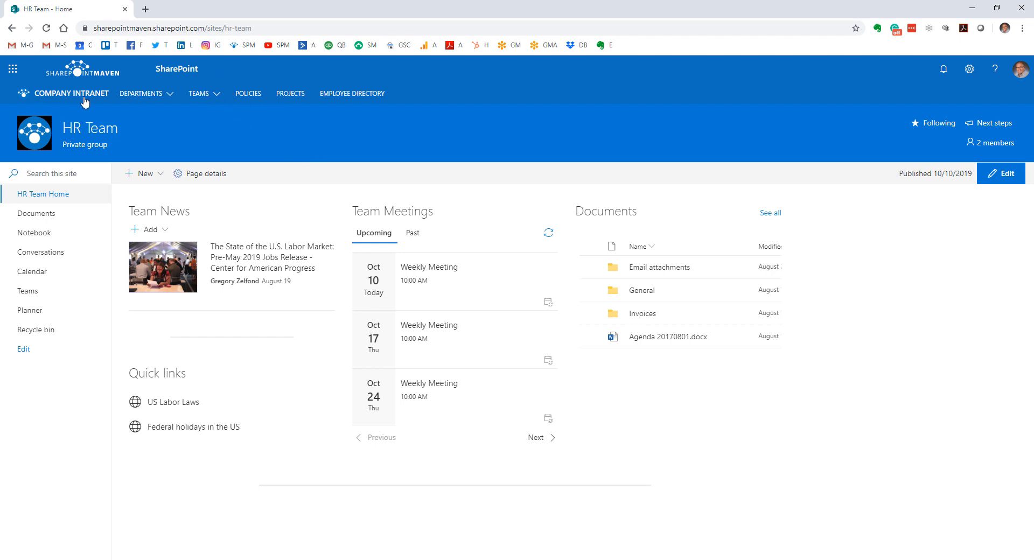
# Edit the HR Team home page and locate the Sites web part in the toolbox for a new section.
pyautogui.click(1001, 172)
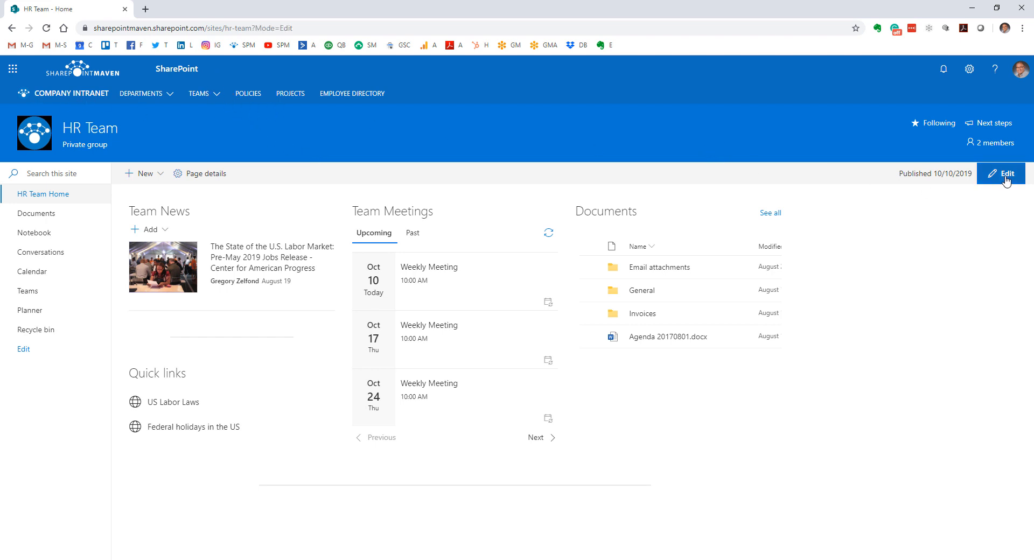
pyautogui.click(1003, 174)
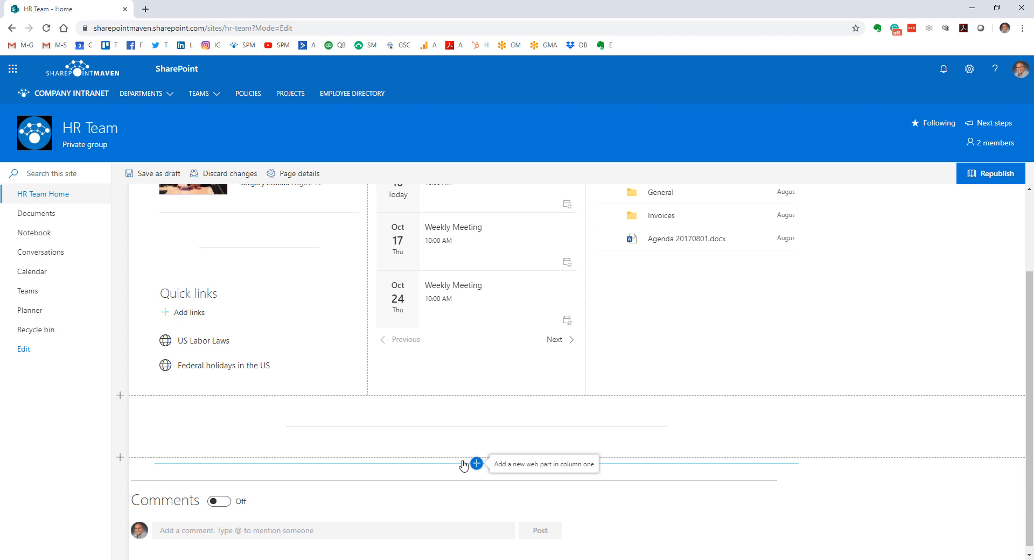
pyautogui.click(475, 464)
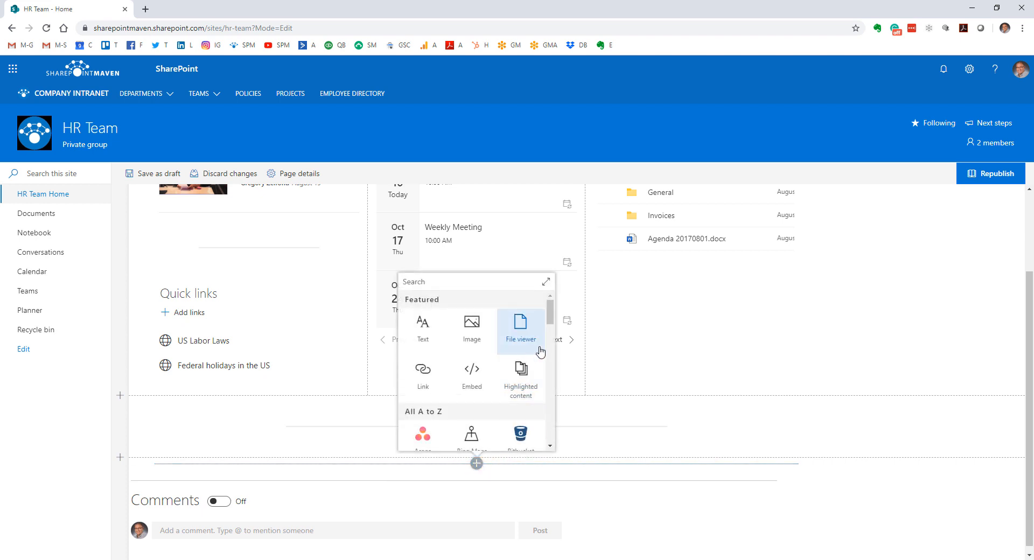
pyautogui.scroll(-3)
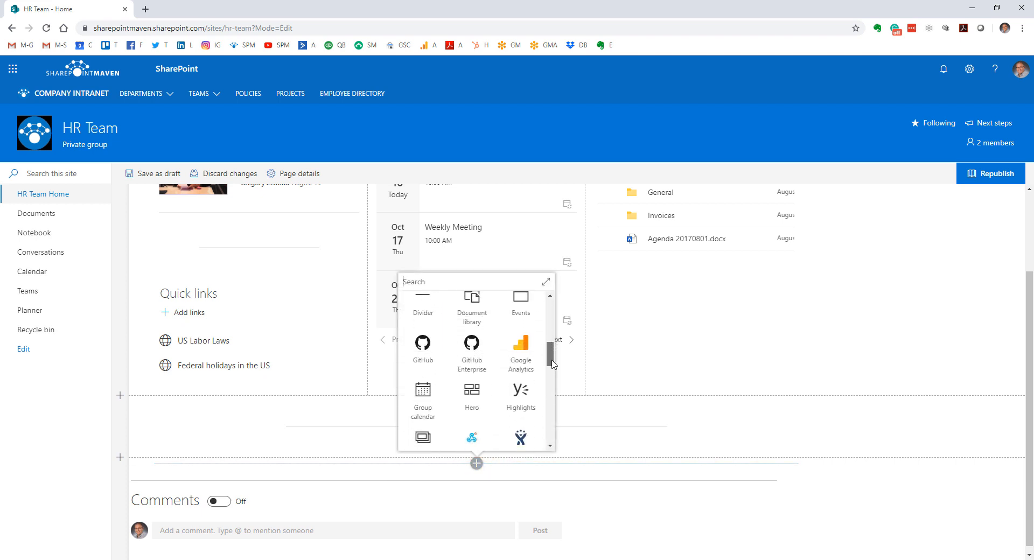
pyautogui.scroll(-3)
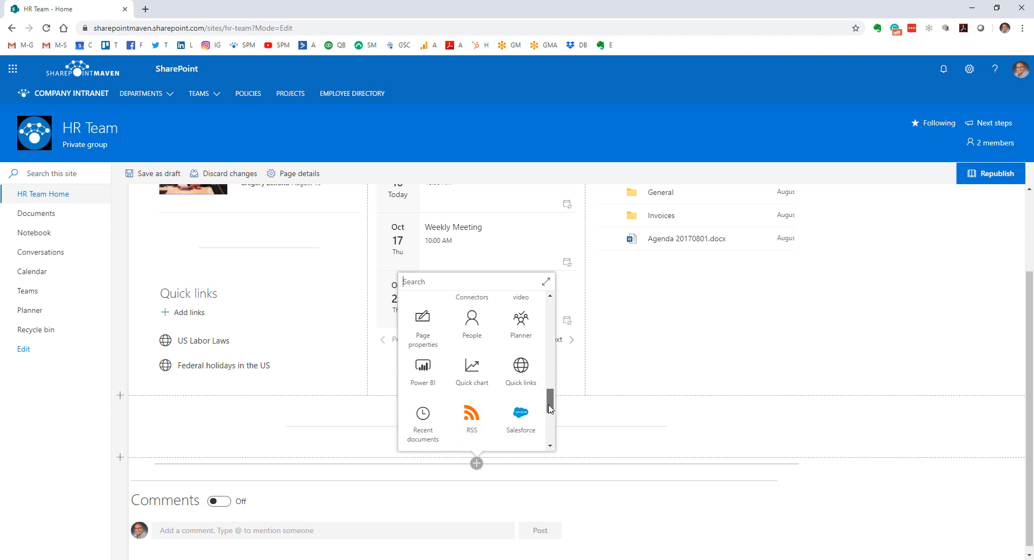
pyautogui.scroll(-3)
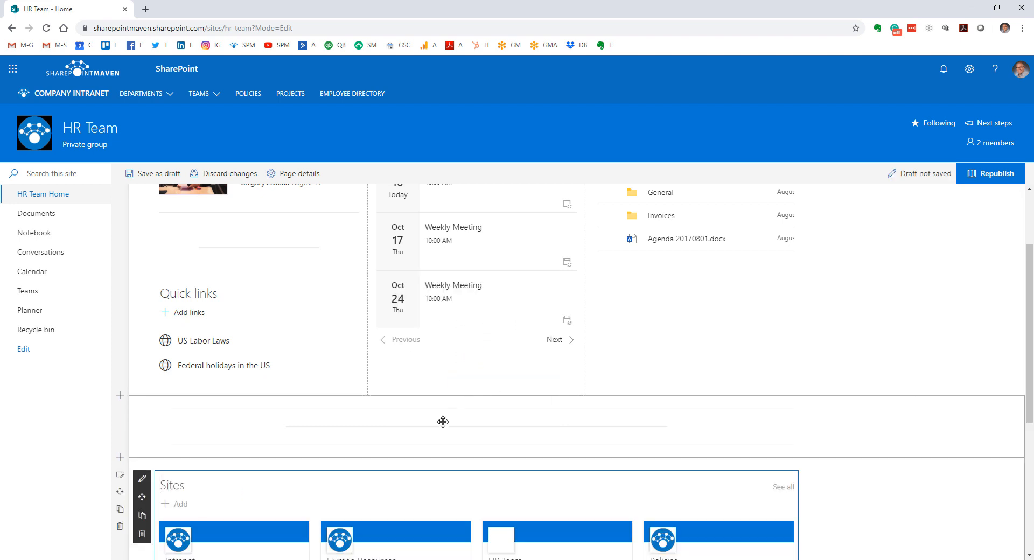
pyautogui.scroll(-3)
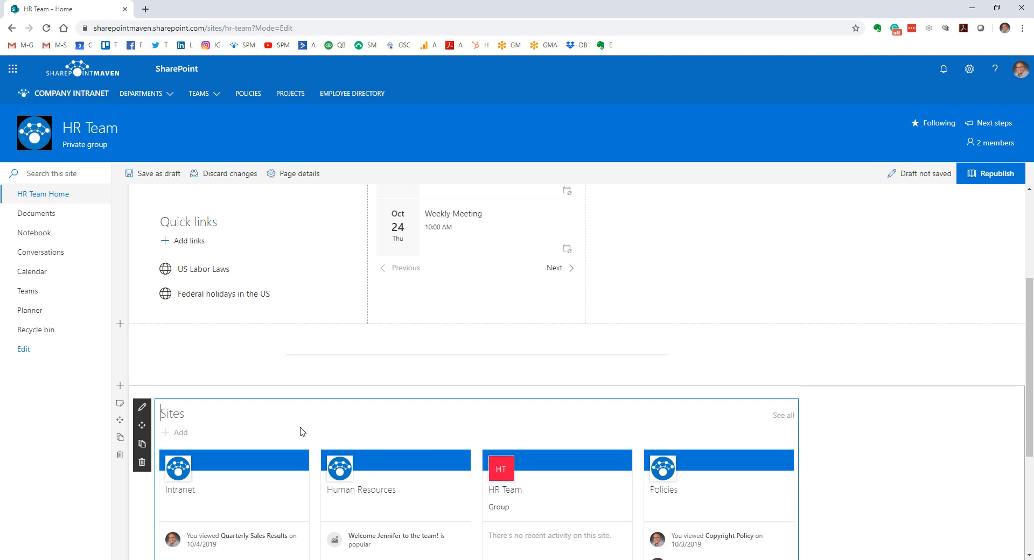
pyautogui.click(157, 173)
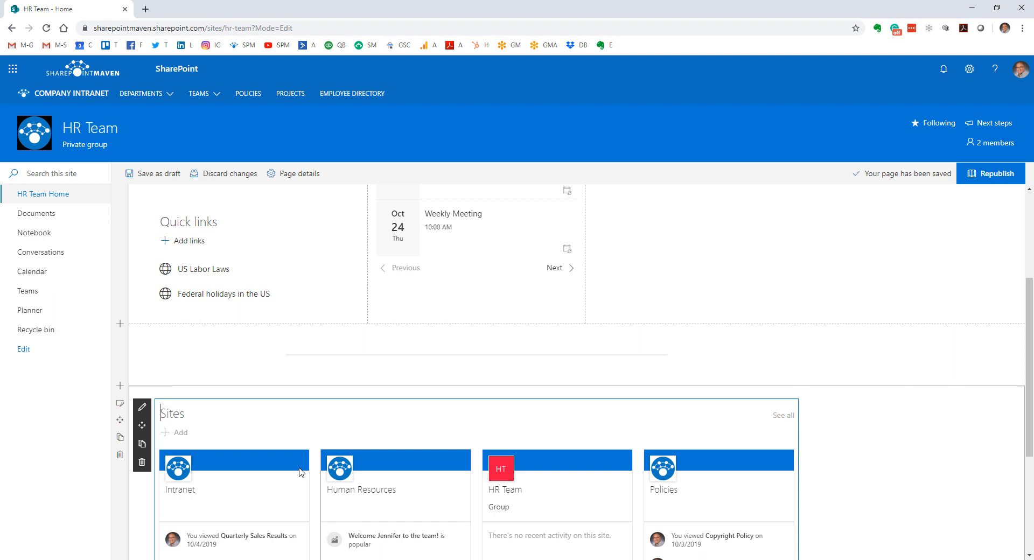
pyautogui.moveTo(670, 470)
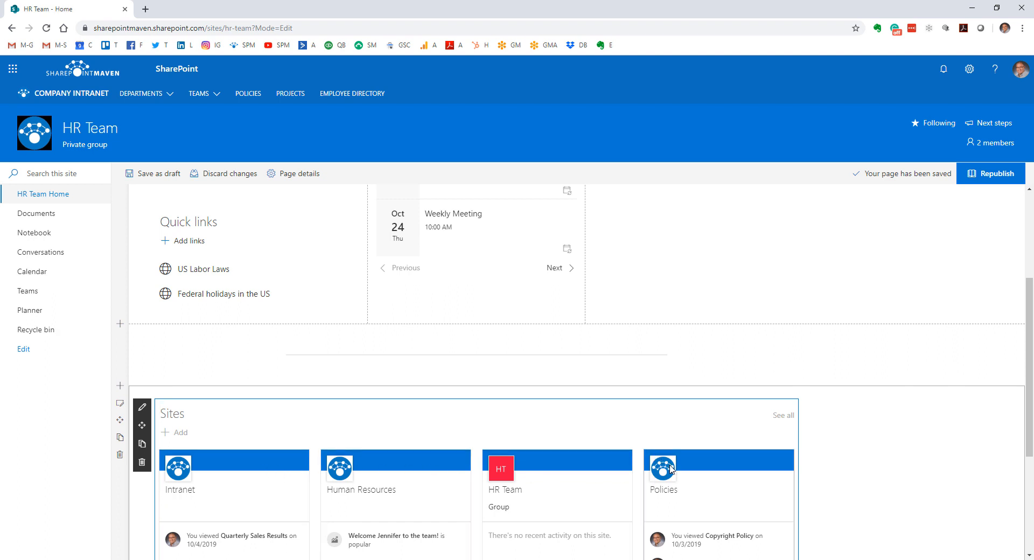
pyautogui.moveTo(583, 471)
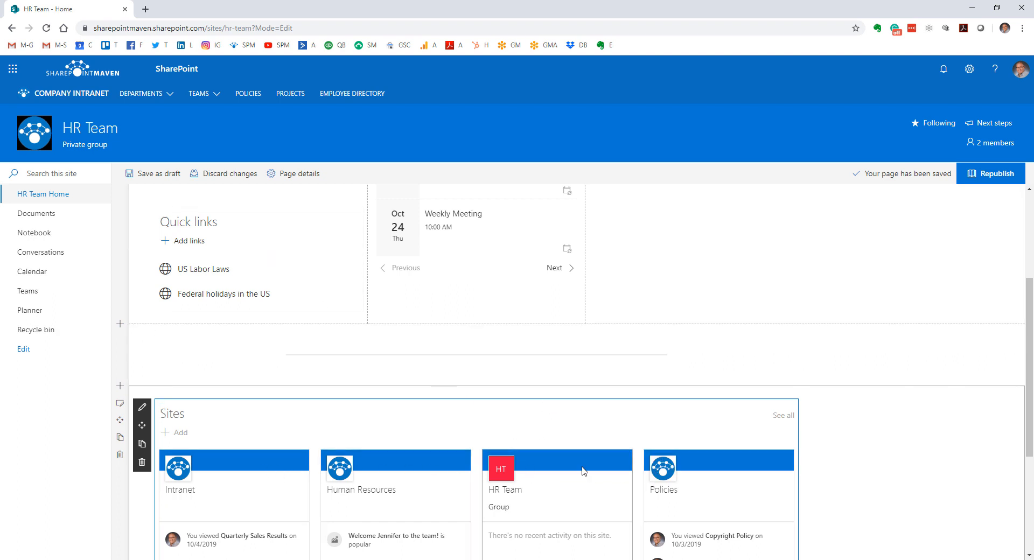
pyautogui.click(141, 93)
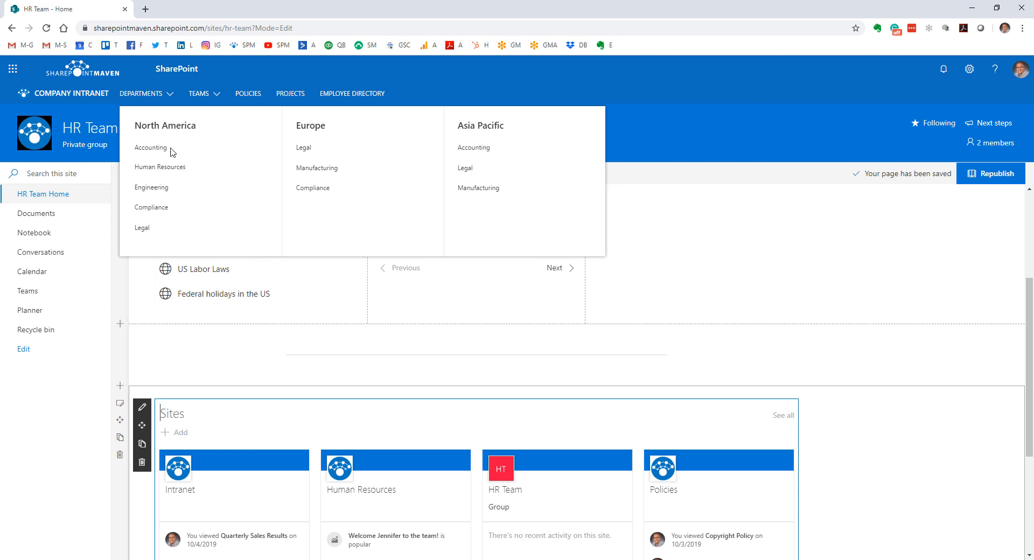
pyautogui.moveTo(241, 184)
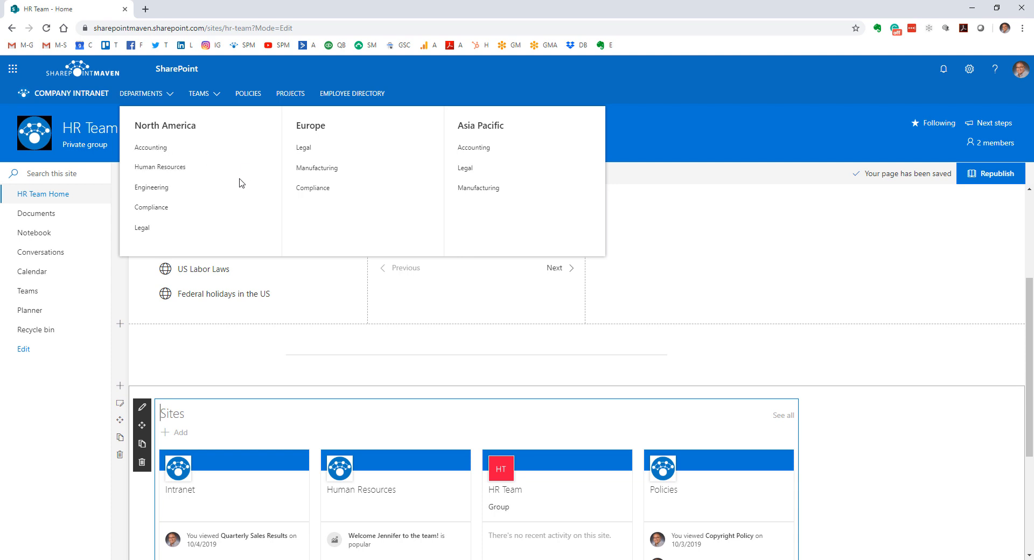
pyautogui.moveTo(177, 161)
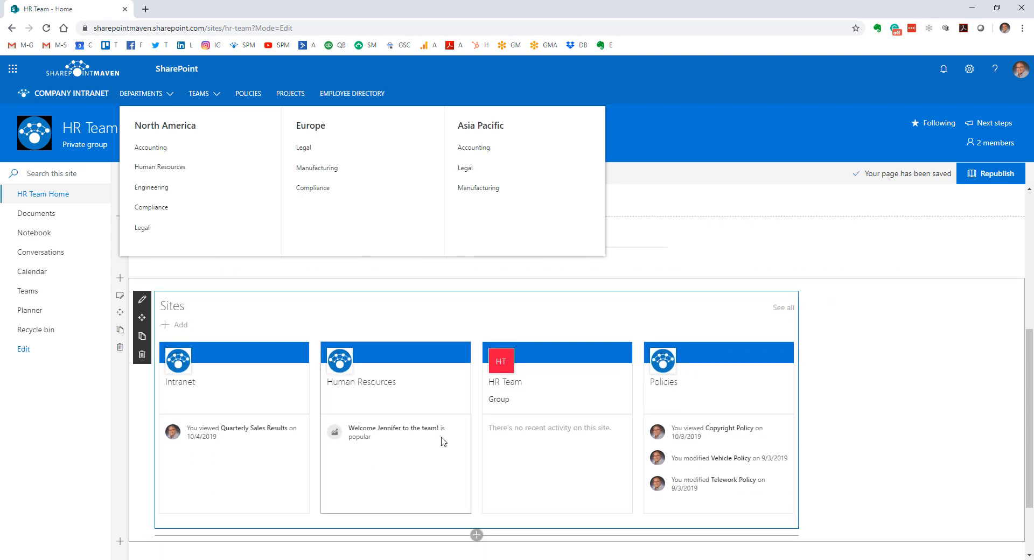
pyautogui.moveTo(232, 415)
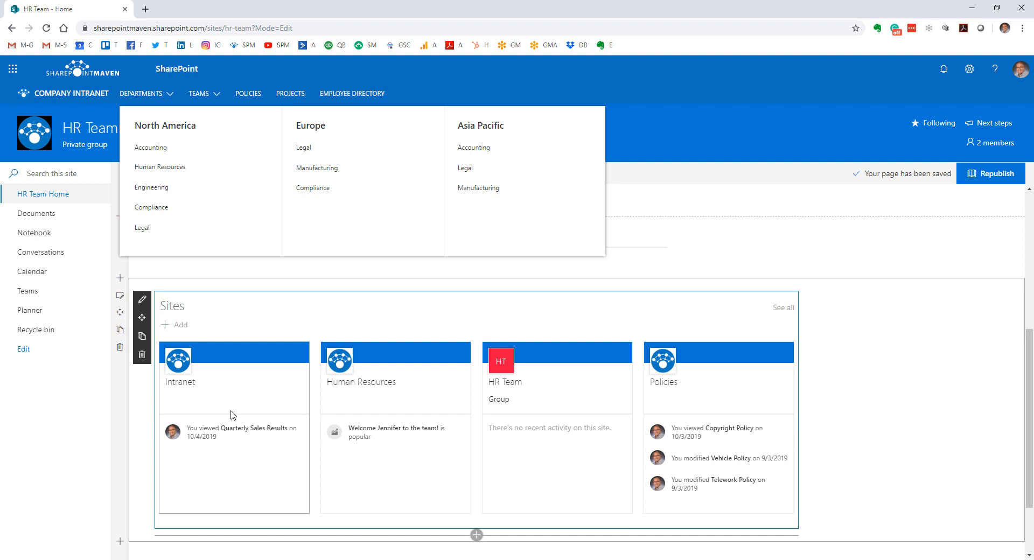
pyautogui.moveTo(276, 350)
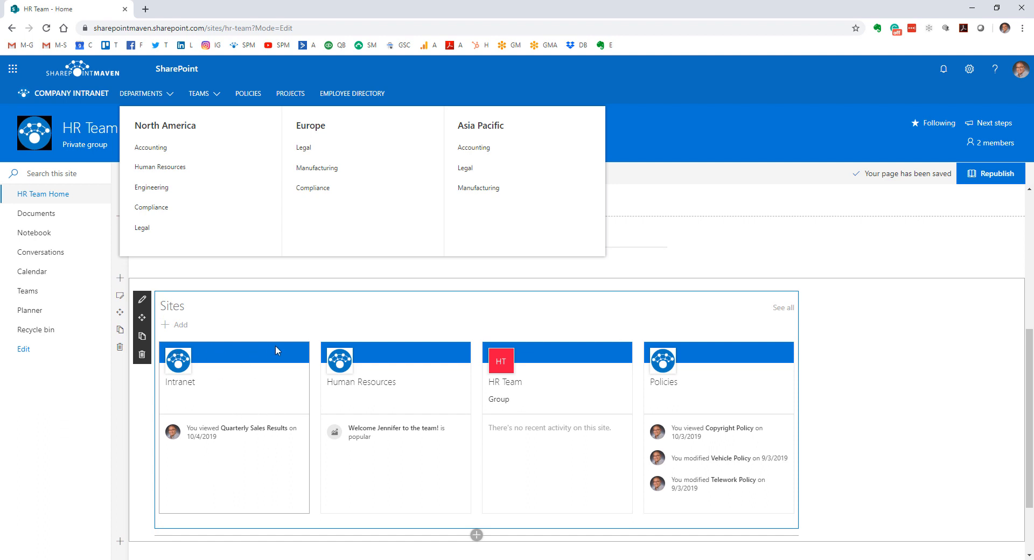
pyautogui.moveTo(636, 387)
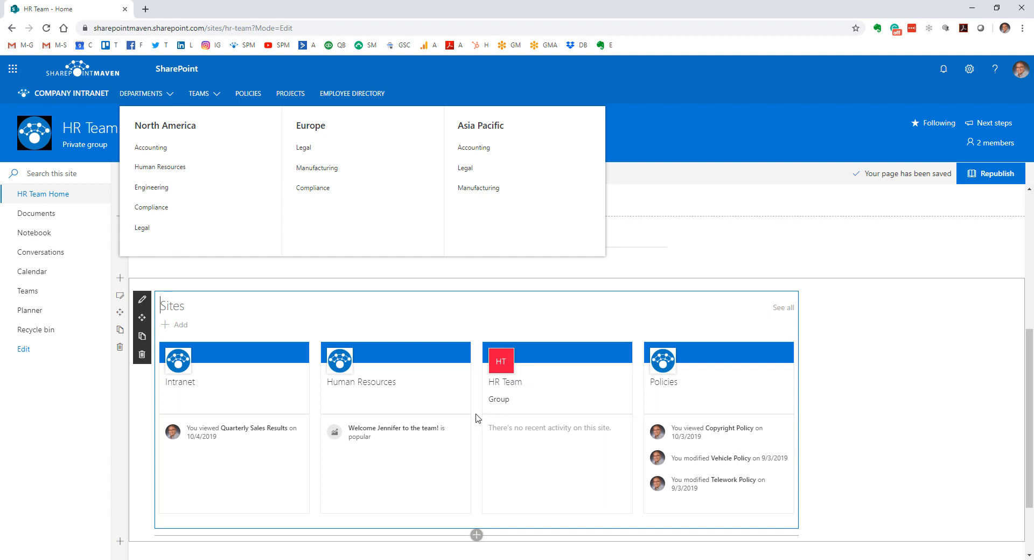
pyautogui.moveTo(520, 421)
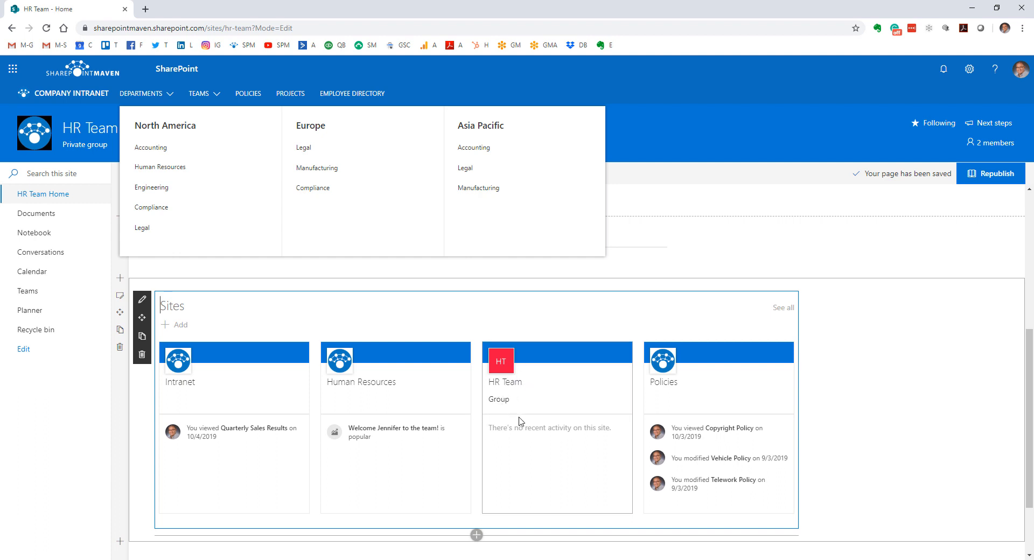
pyautogui.moveTo(704, 473)
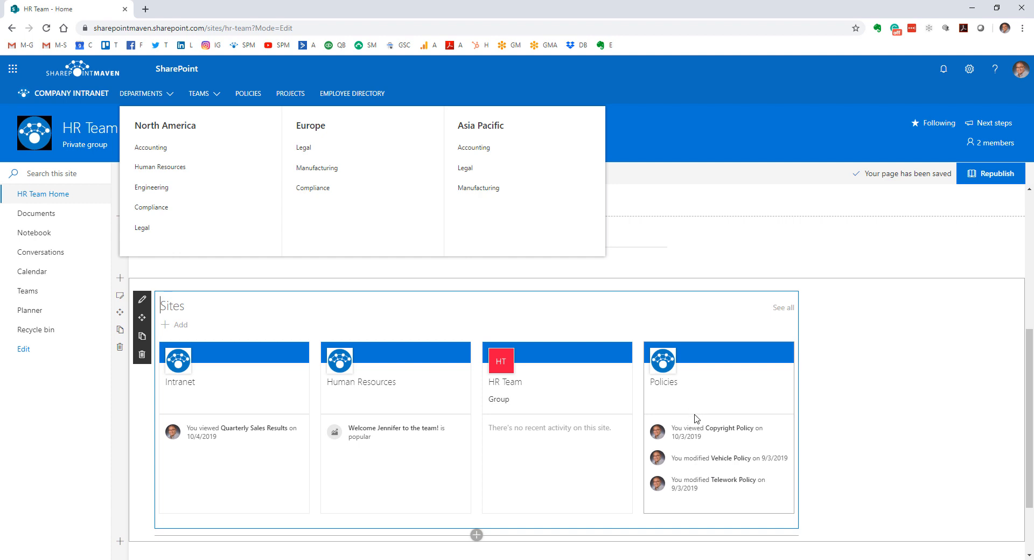
pyautogui.moveTo(578, 375)
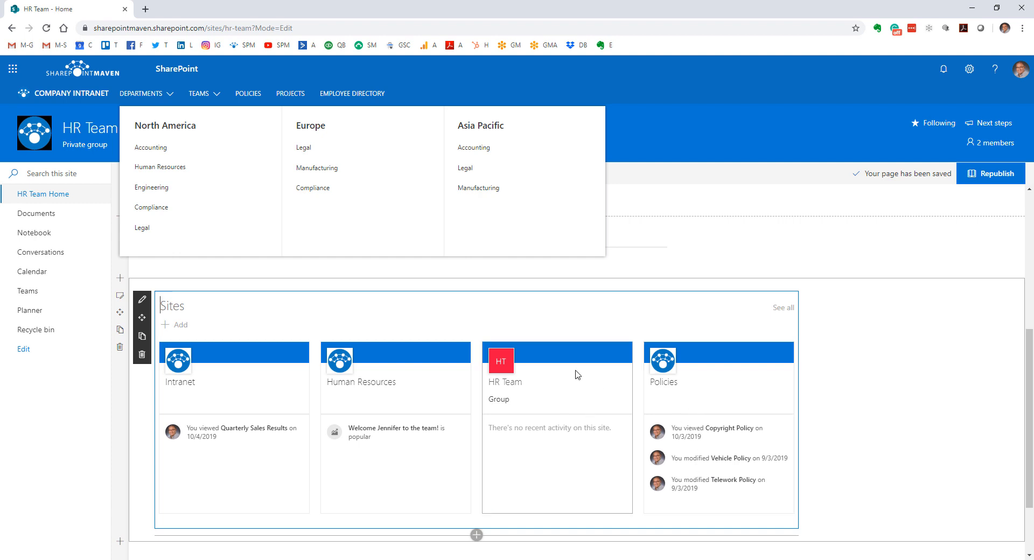
# Launch the SharePoint start page in a new browser tab from the Office 365 app launcher.
pyautogui.click(12, 69)
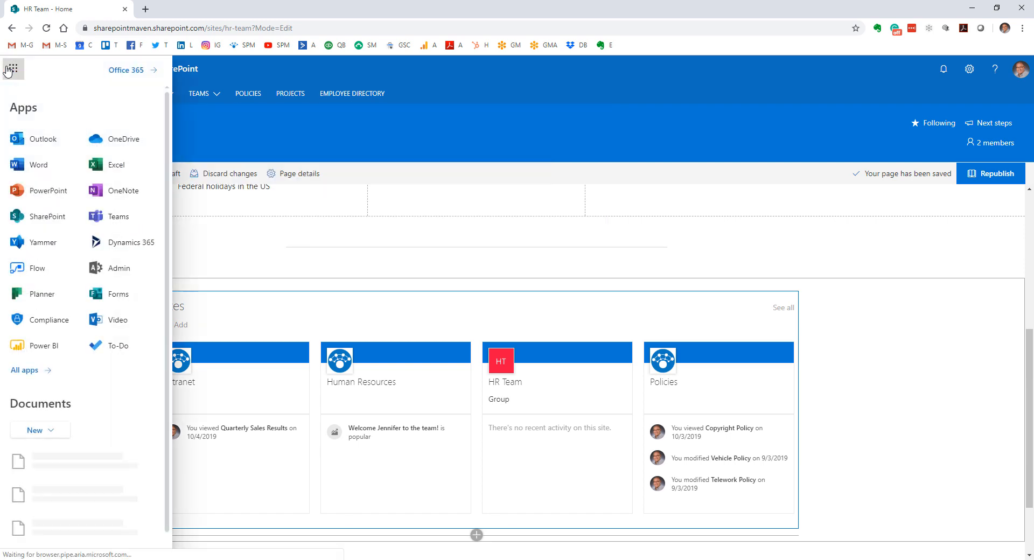
pyautogui.click(76, 215)
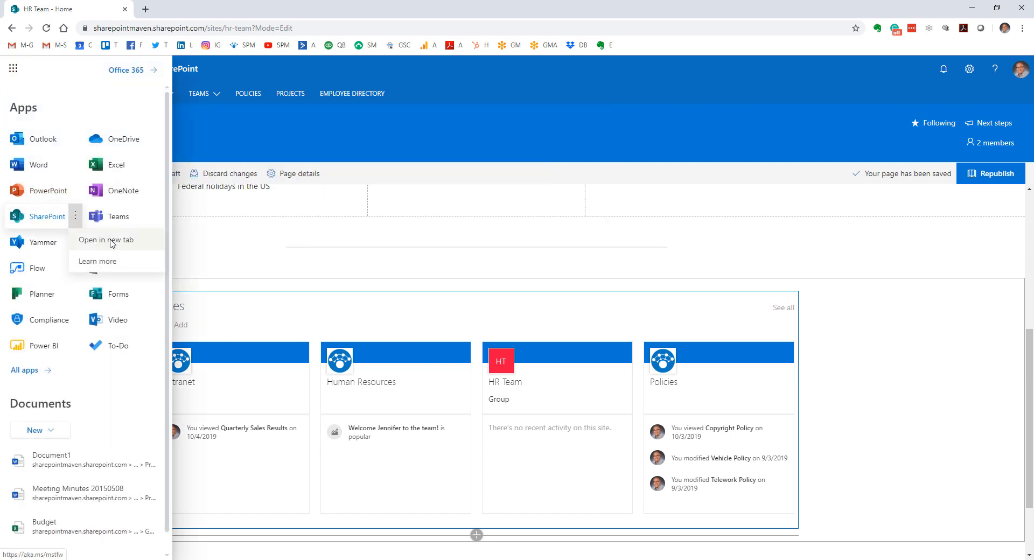
pyautogui.click(106, 239)
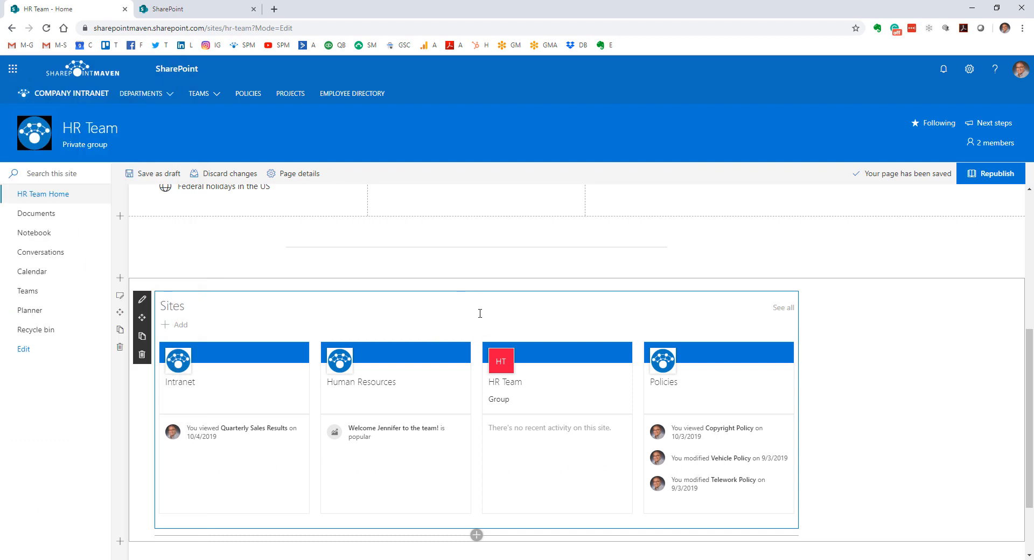
pyautogui.moveTo(272, 322)
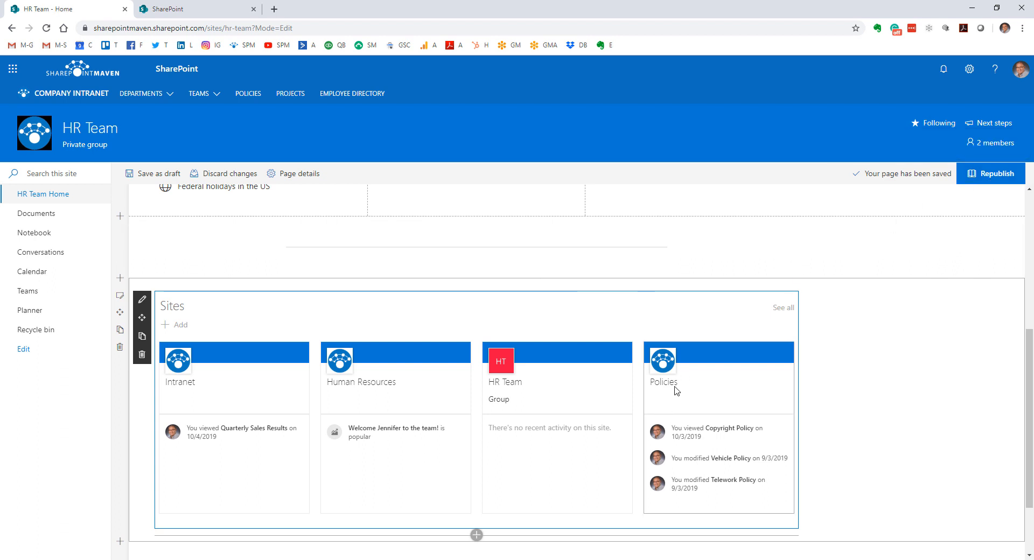
pyautogui.moveTo(786, 323)
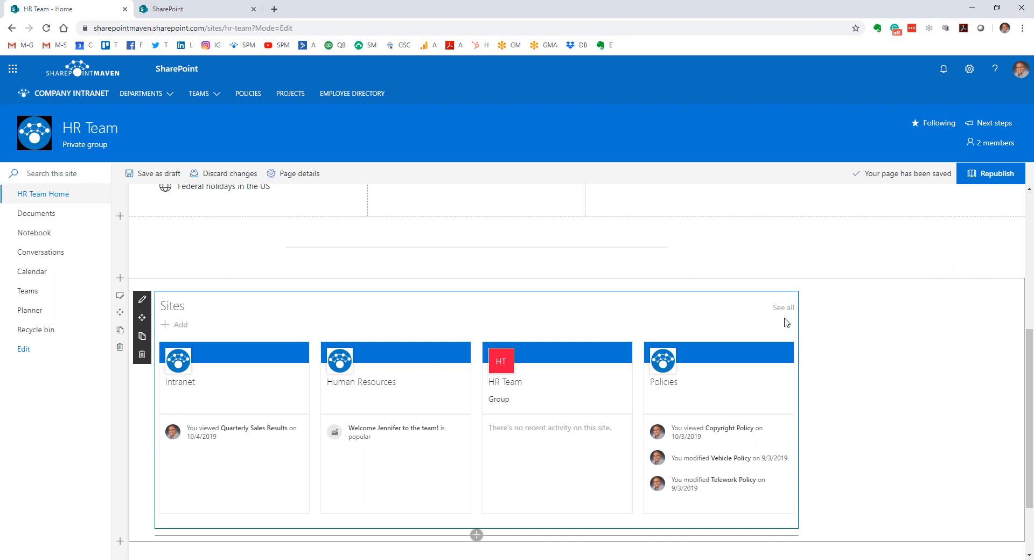
pyautogui.moveTo(142, 301)
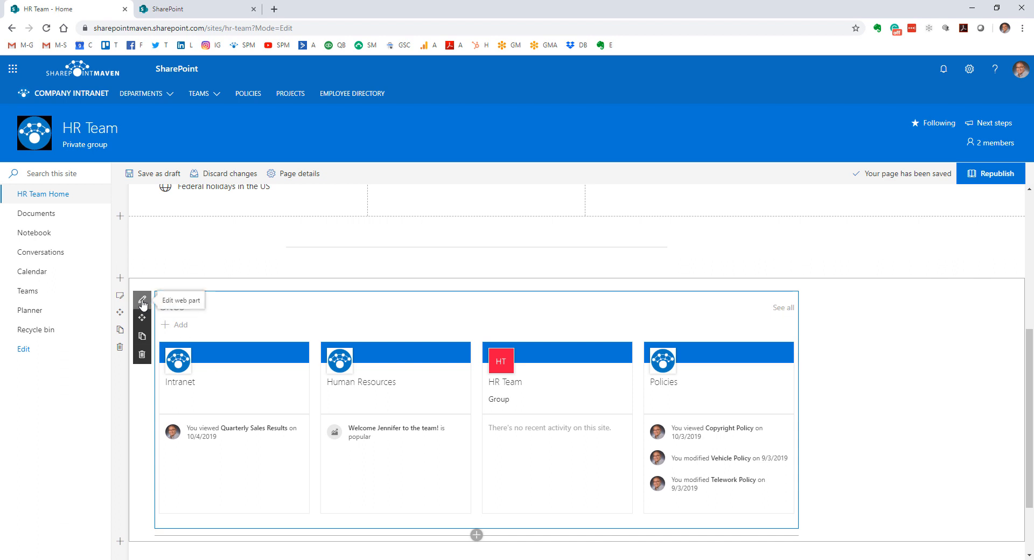
# Set the Sites web part's selection to 'Frequent sites for current user'.
pyautogui.click(141, 304)
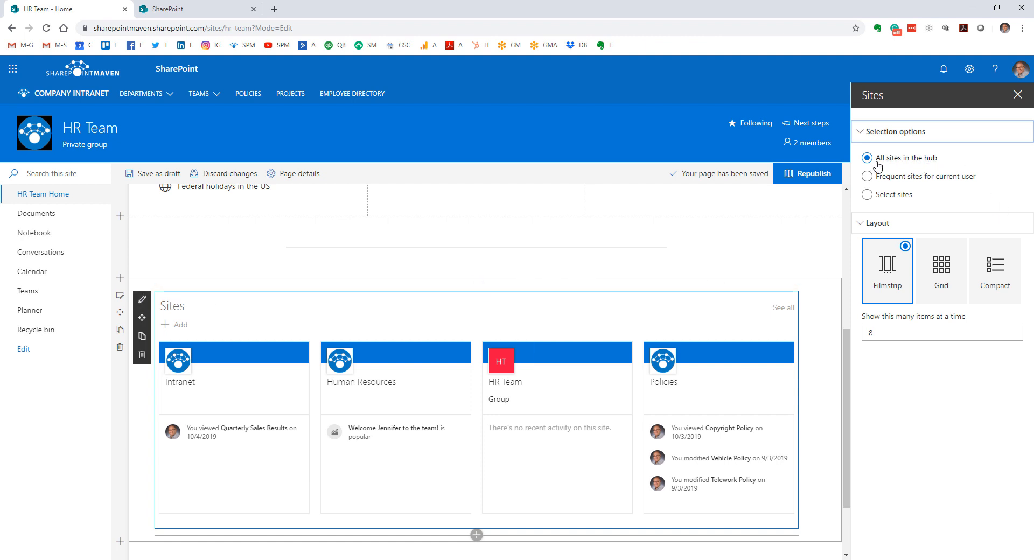
pyautogui.moveTo(916, 170)
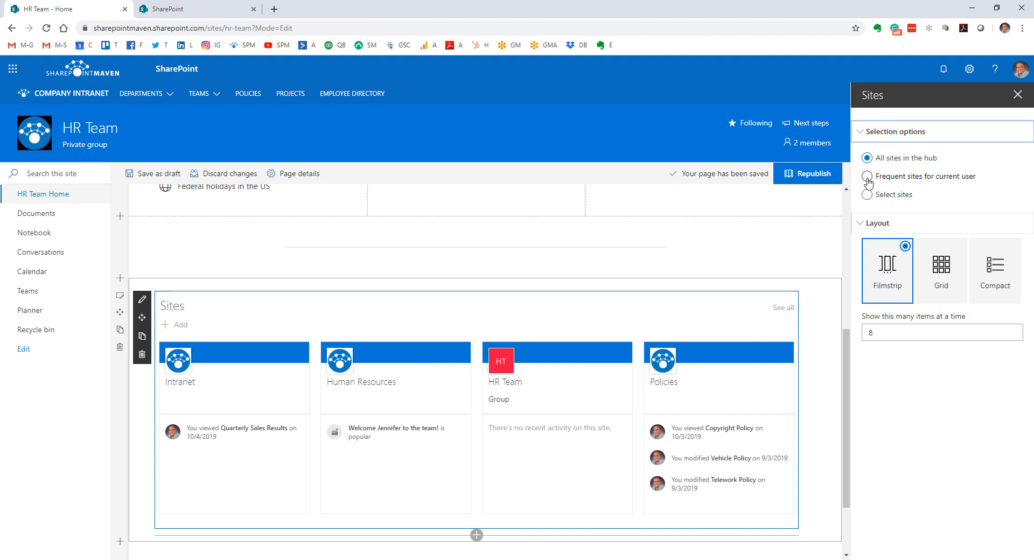
pyautogui.moveTo(871, 205)
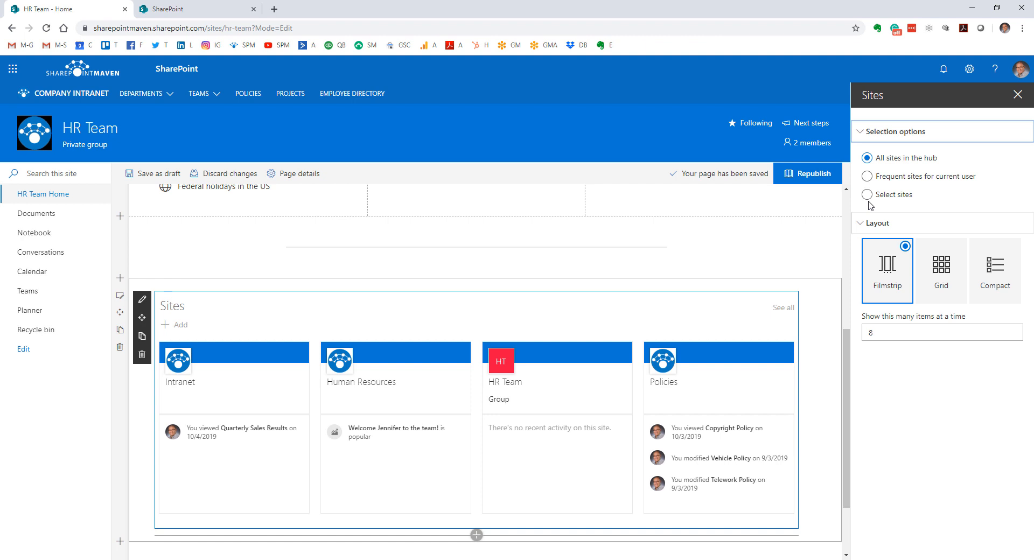
pyautogui.click(867, 177)
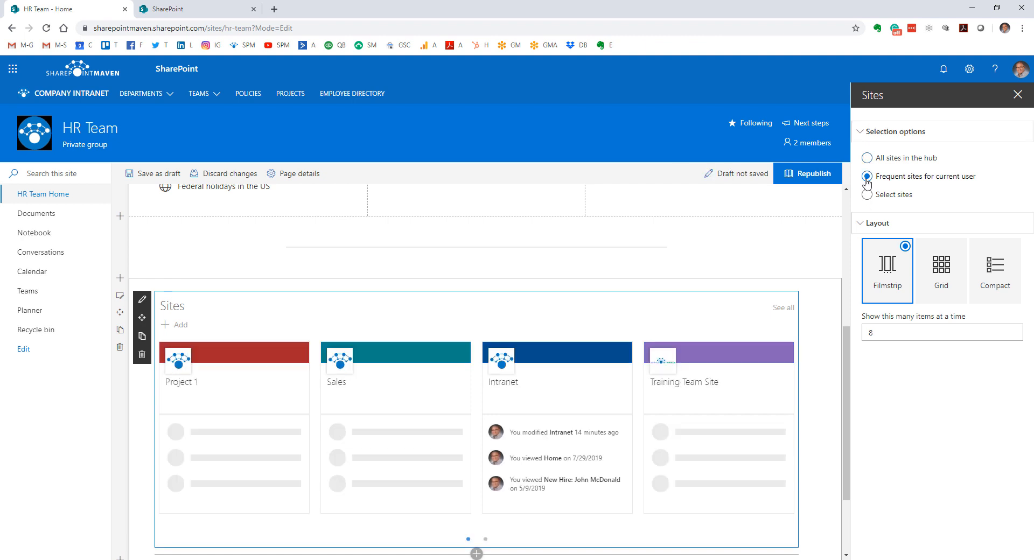
pyautogui.click(867, 177)
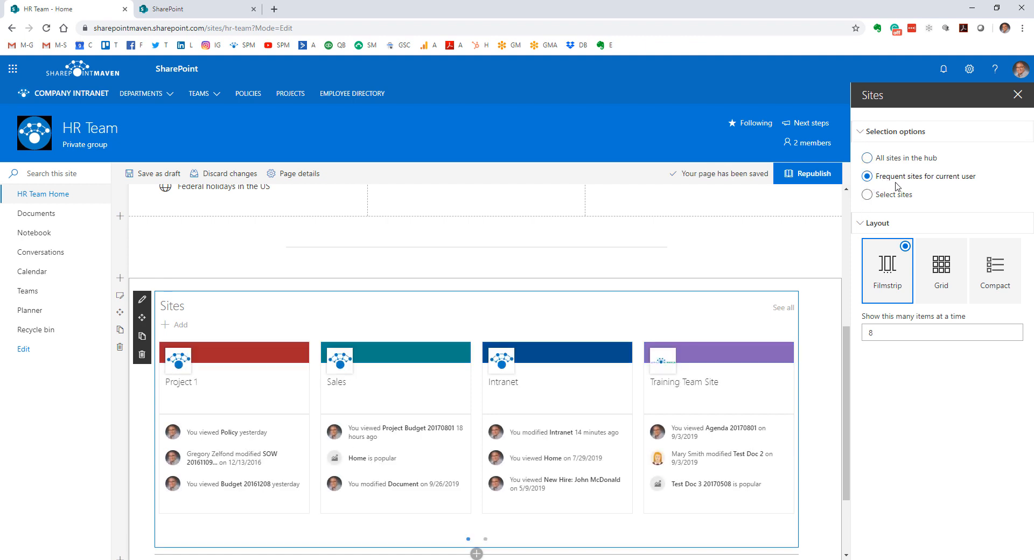
pyautogui.moveTo(914, 190)
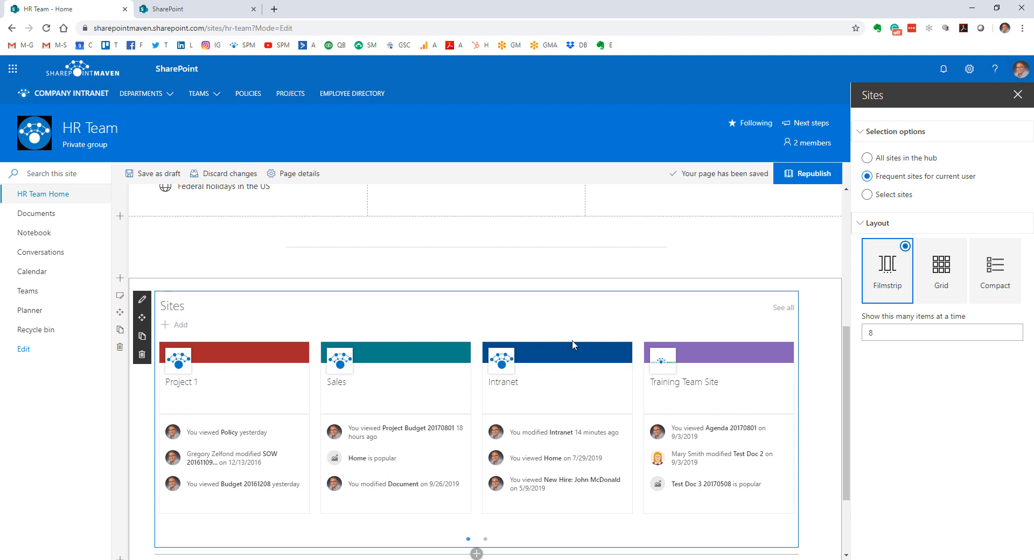
pyautogui.moveTo(368, 354)
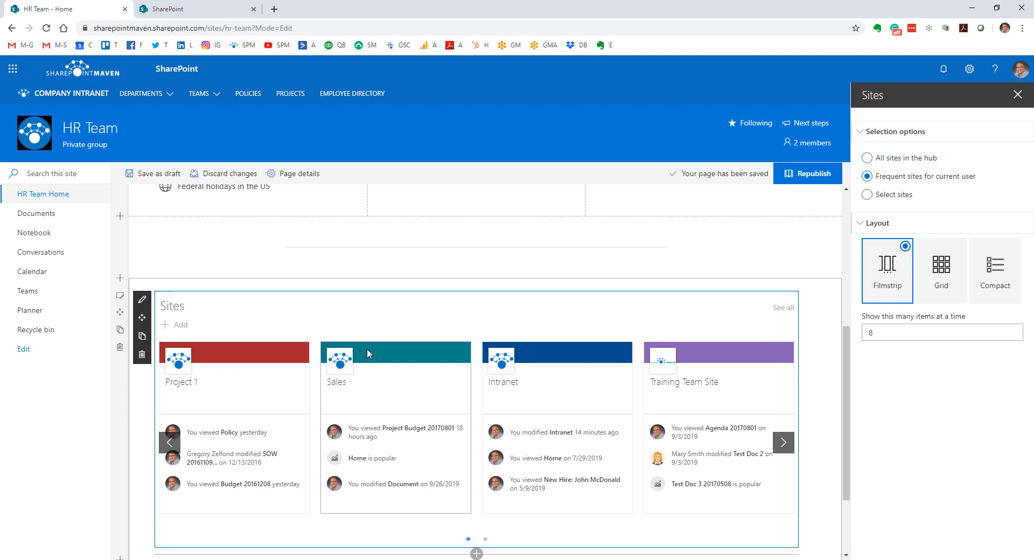
pyautogui.moveTo(422, 363)
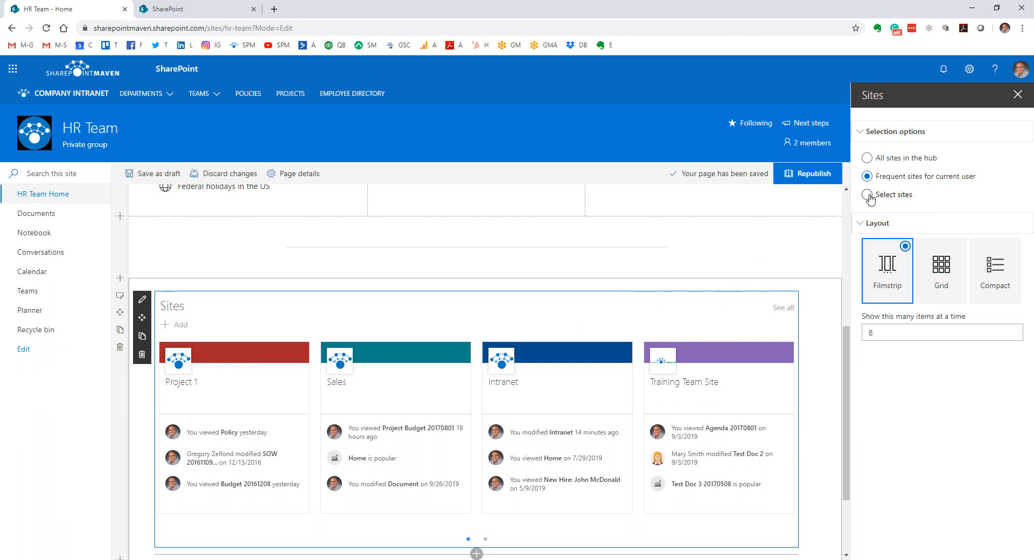
# Switch the Sites web part to 'Select sites' and expand the Recent sites list.
pyautogui.click(867, 195)
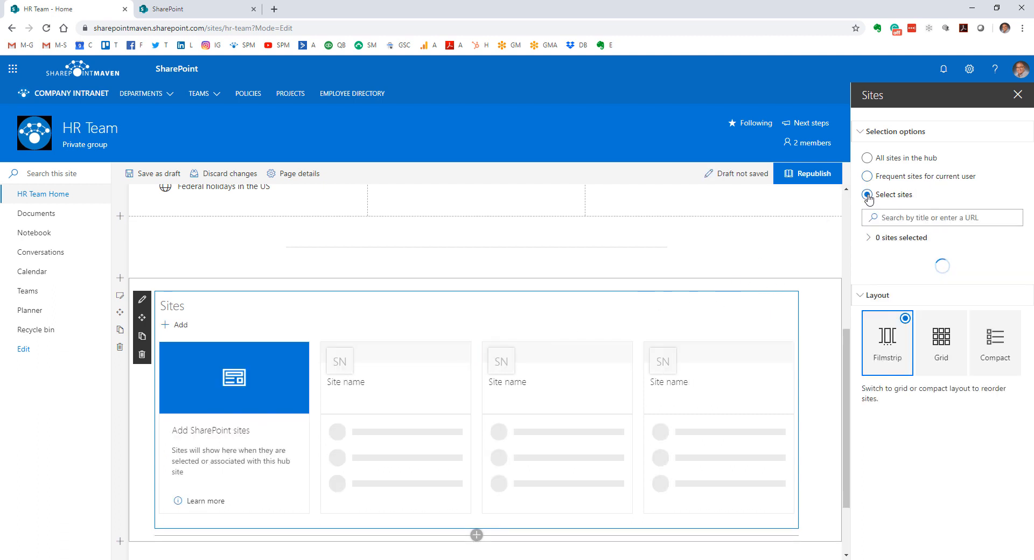
pyautogui.click(867, 195)
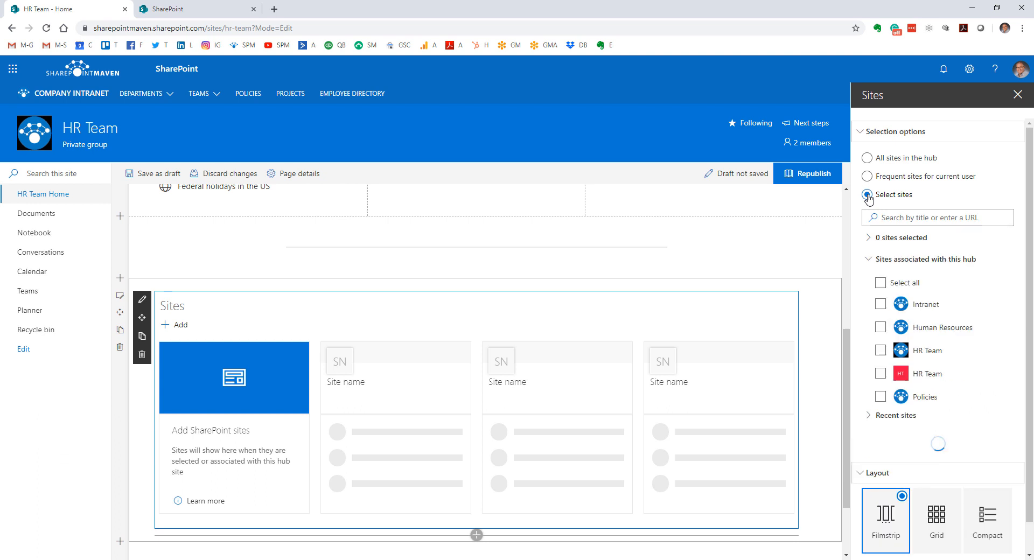
pyautogui.click(898, 415)
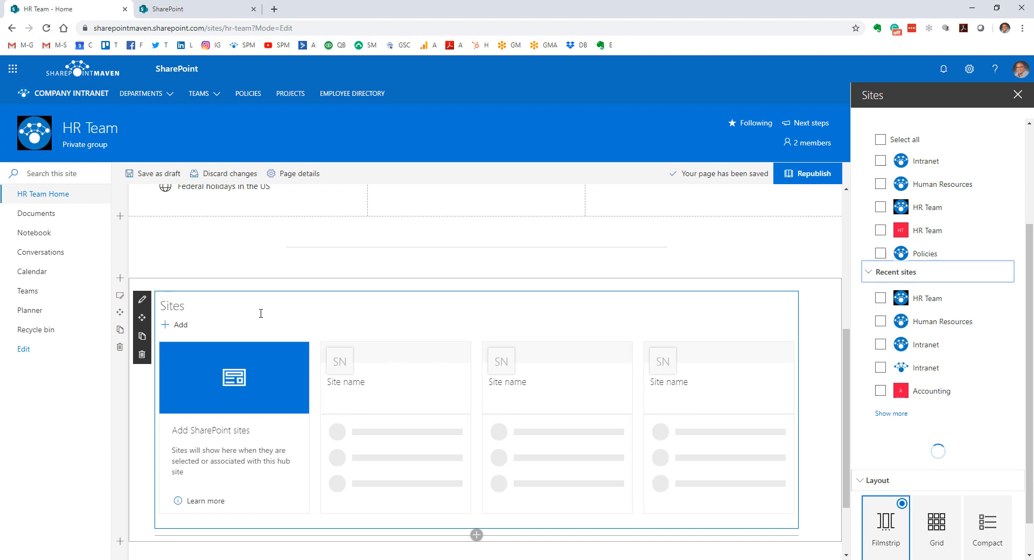
pyautogui.moveTo(898, 363)
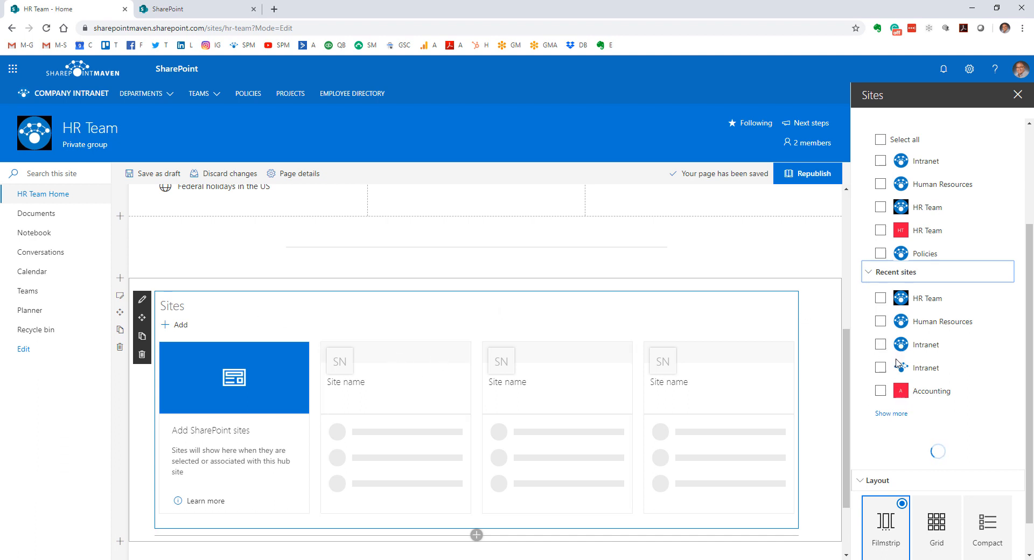
pyautogui.click(880, 367)
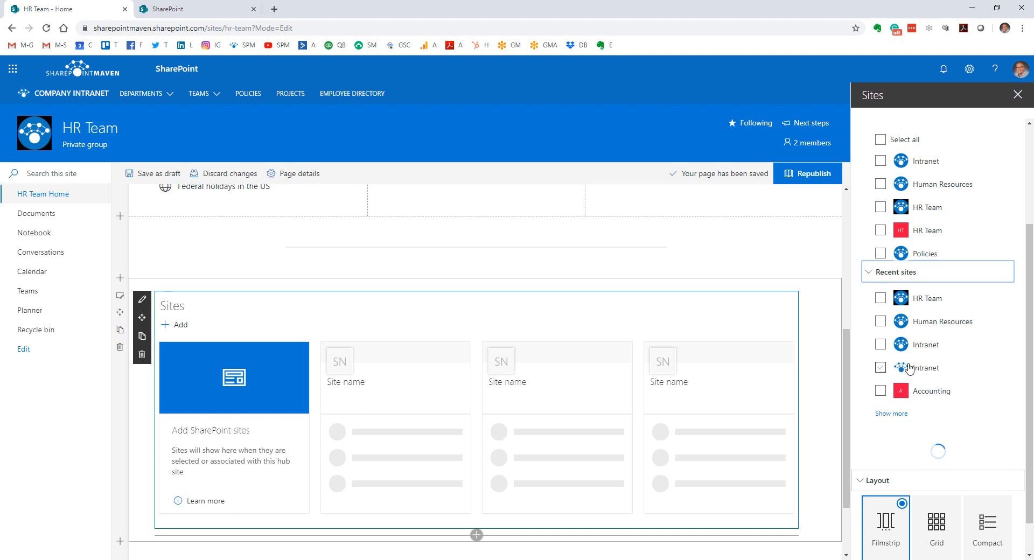
# Tick Accounting and, after Show more, Board Team Site as the hand-picked sites.
pyautogui.click(880, 412)
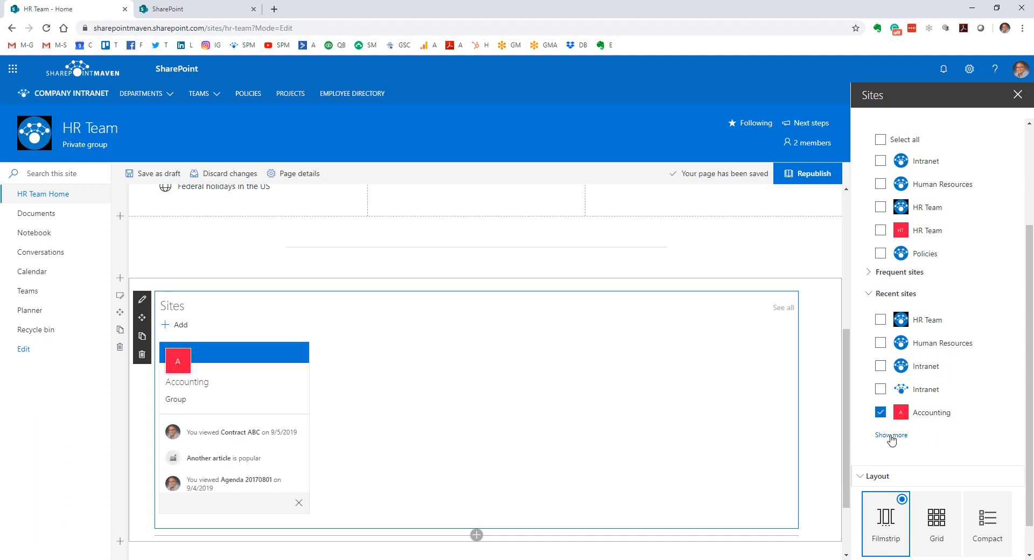
pyautogui.click(891, 435)
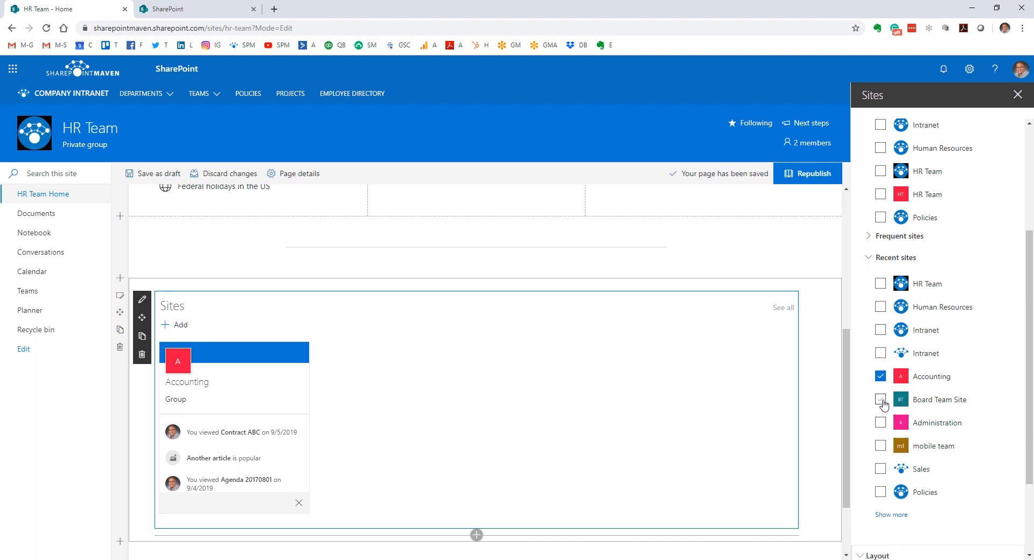
pyautogui.click(880, 400)
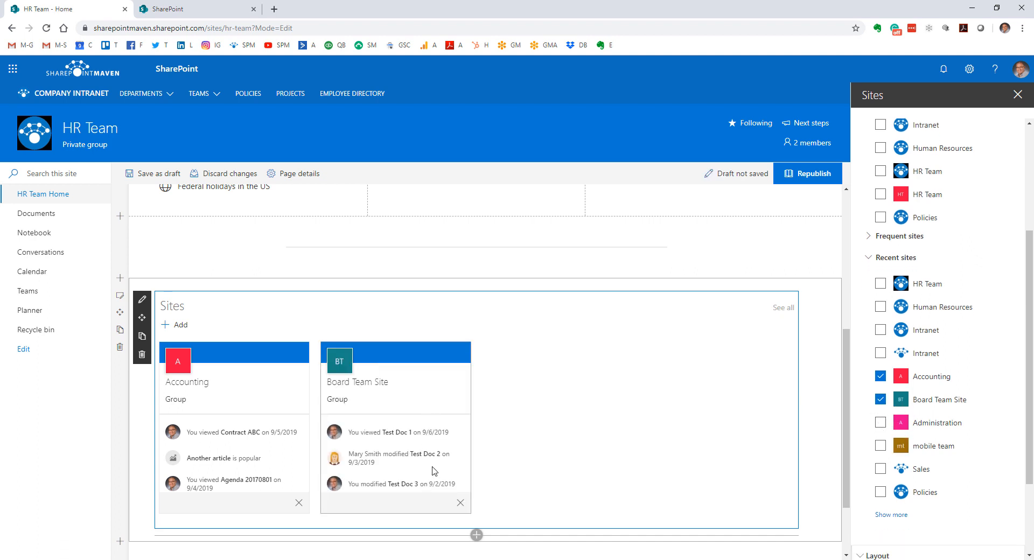
pyautogui.click(157, 173)
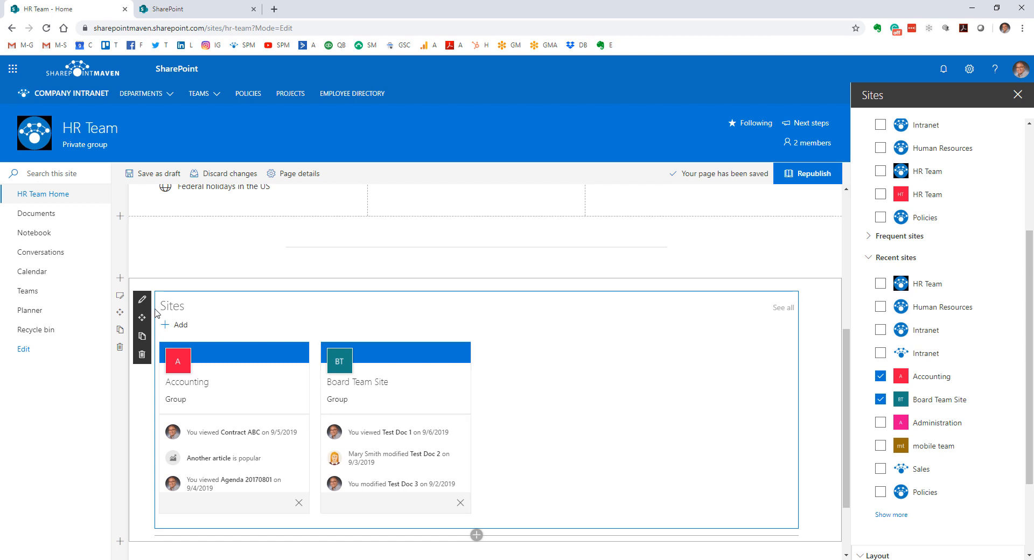
pyautogui.moveTo(142, 302)
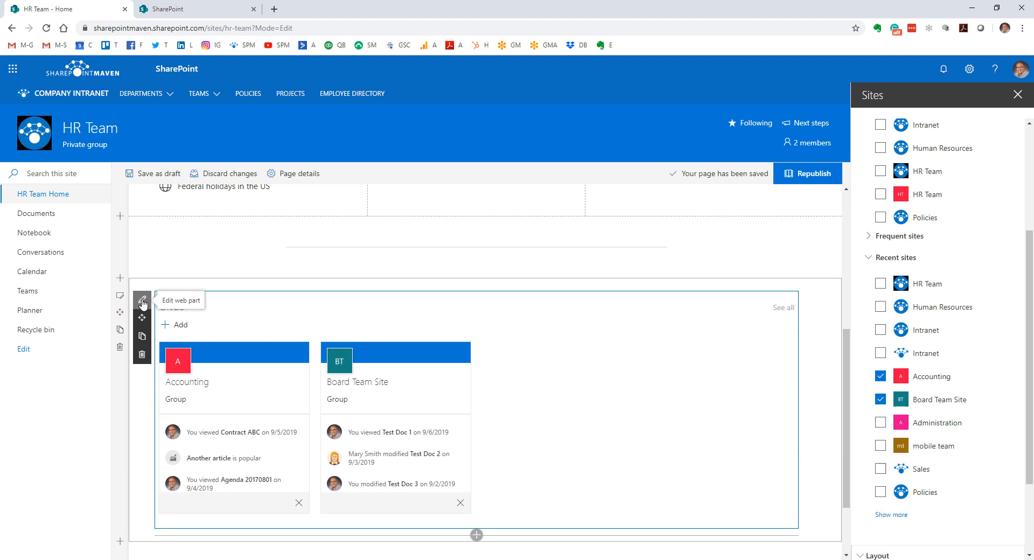
pyautogui.moveTo(921, 298)
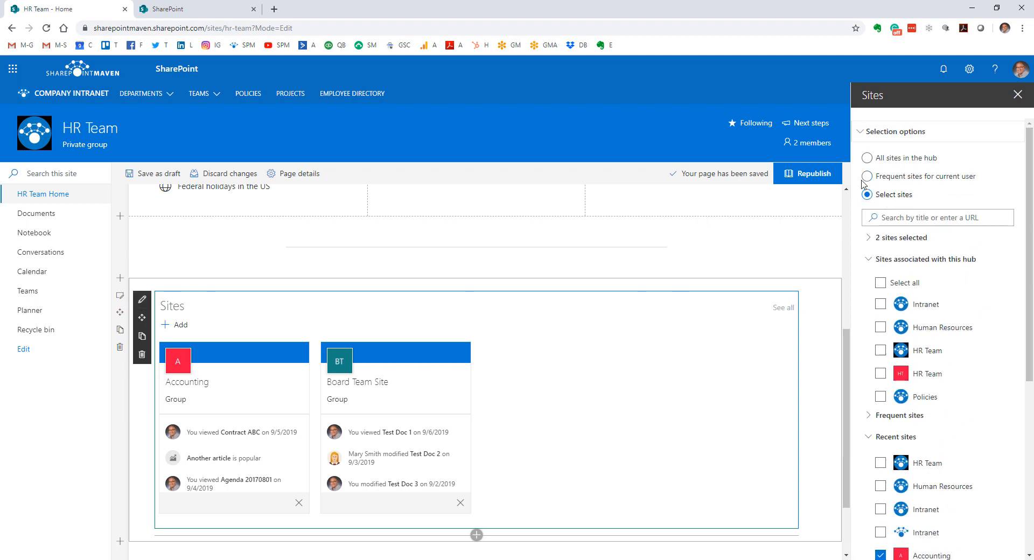
# Set the Sites web part back to 'All sites in the hub'.
pyautogui.click(868, 158)
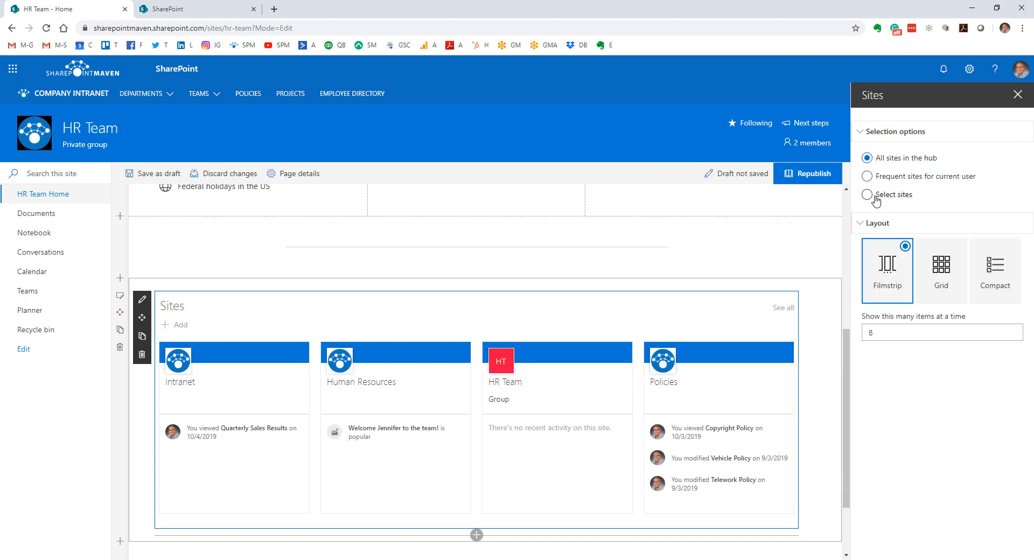
pyautogui.moveTo(1019, 101)
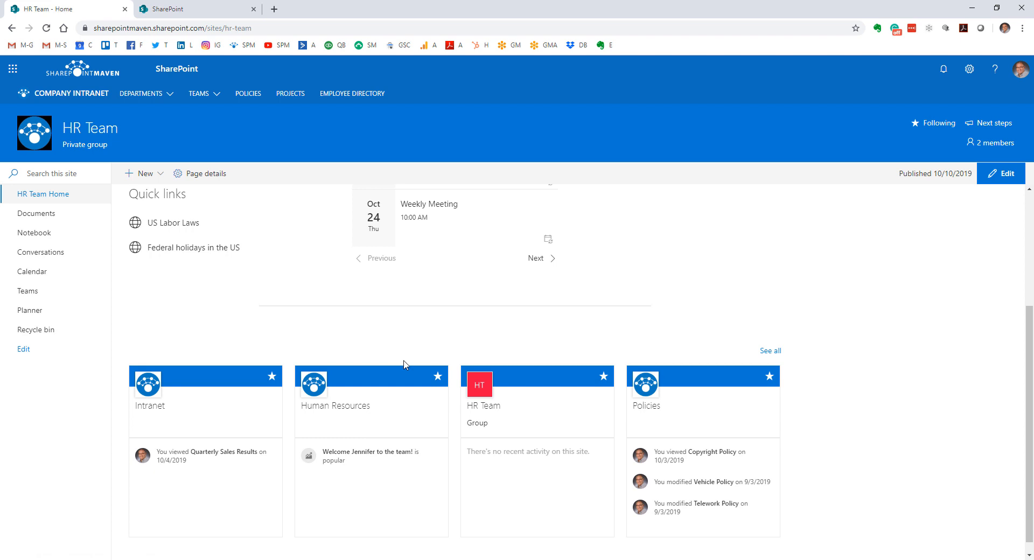
pyautogui.moveTo(443, 341)
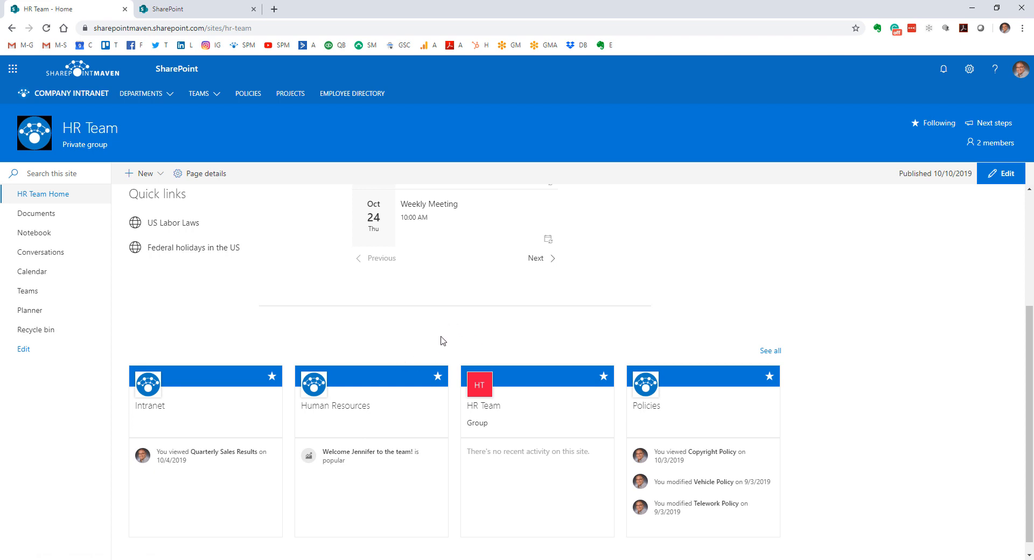